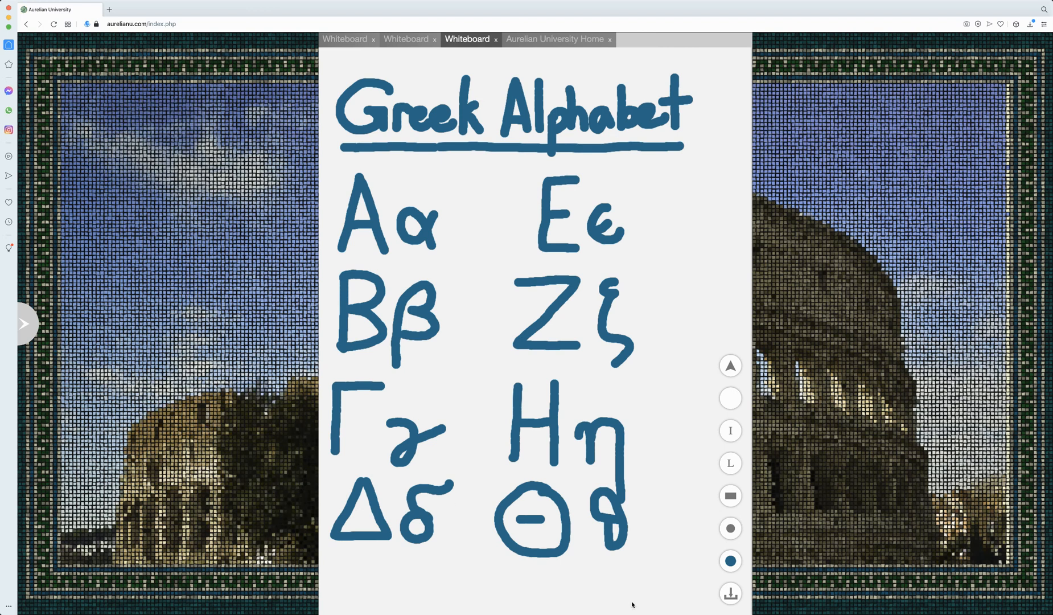
mouse_move(559, 271)
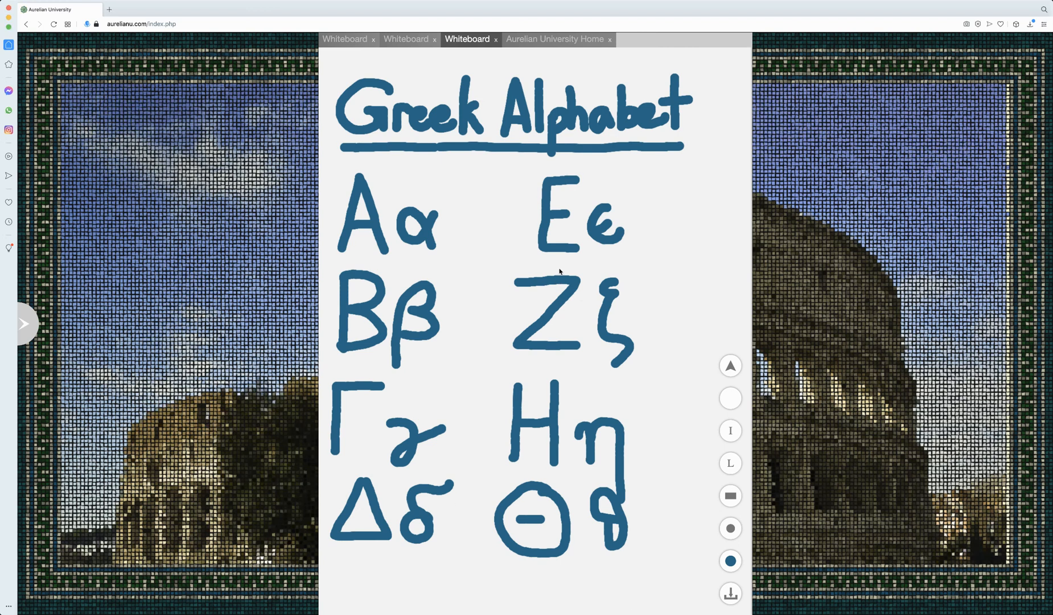
- Mark lowercase alpha with an orange breve and macron using the thin orange pen
click(406, 39)
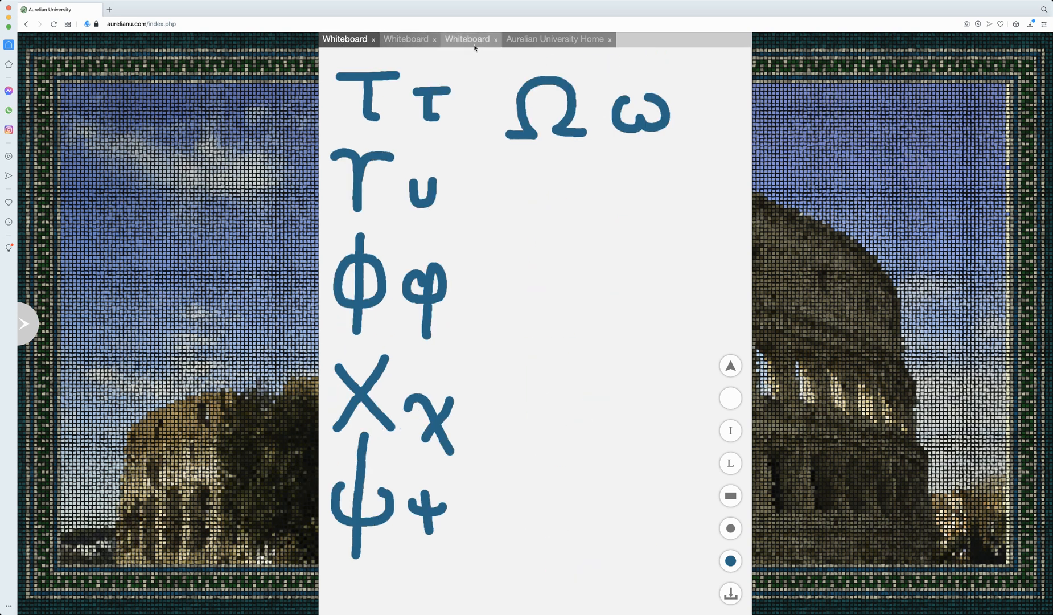
click(467, 39)
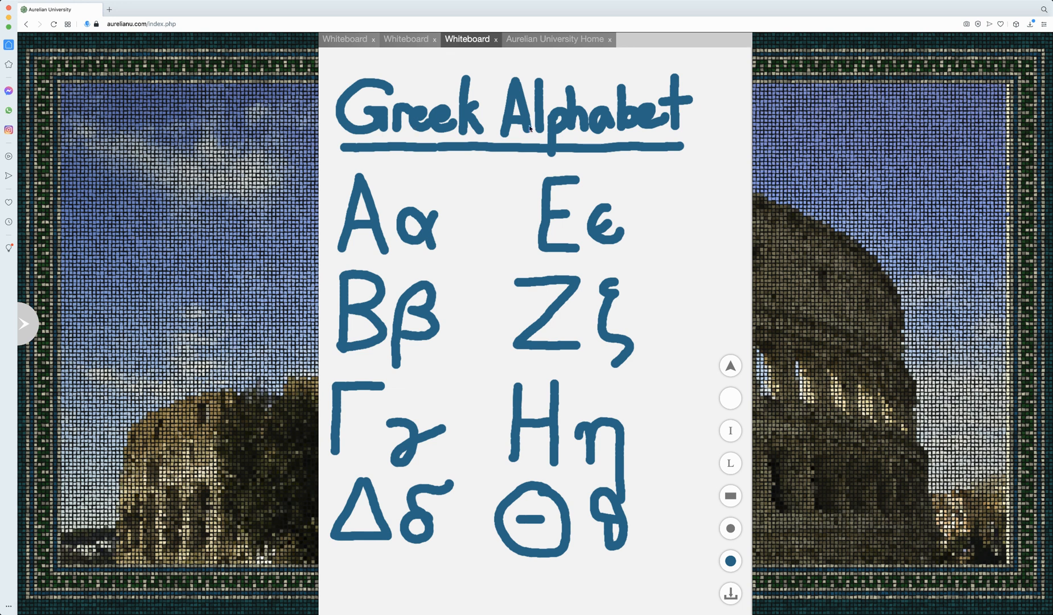
click(730, 561)
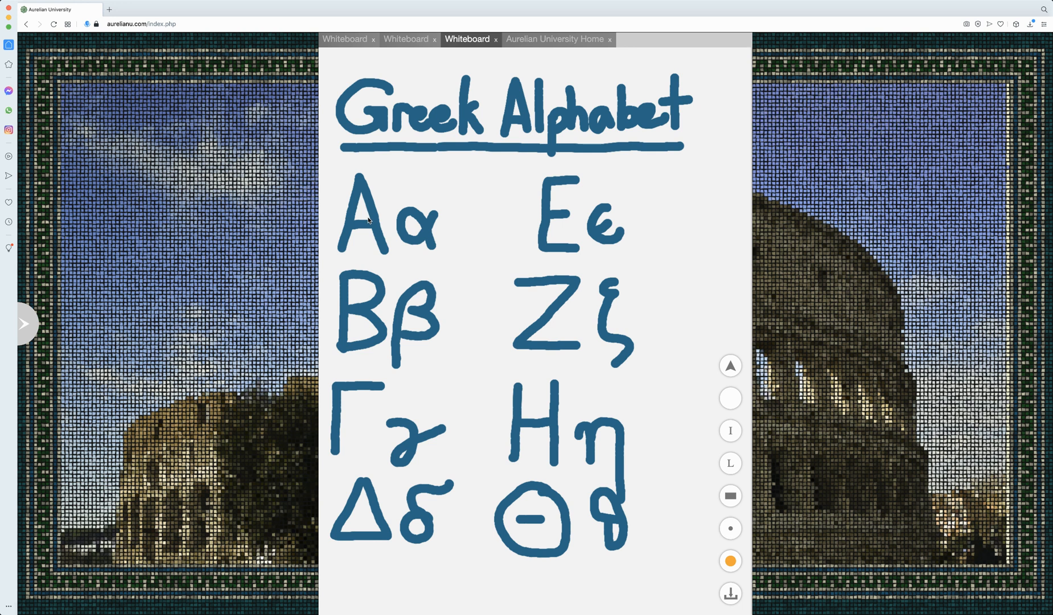
mouse_move(407, 226)
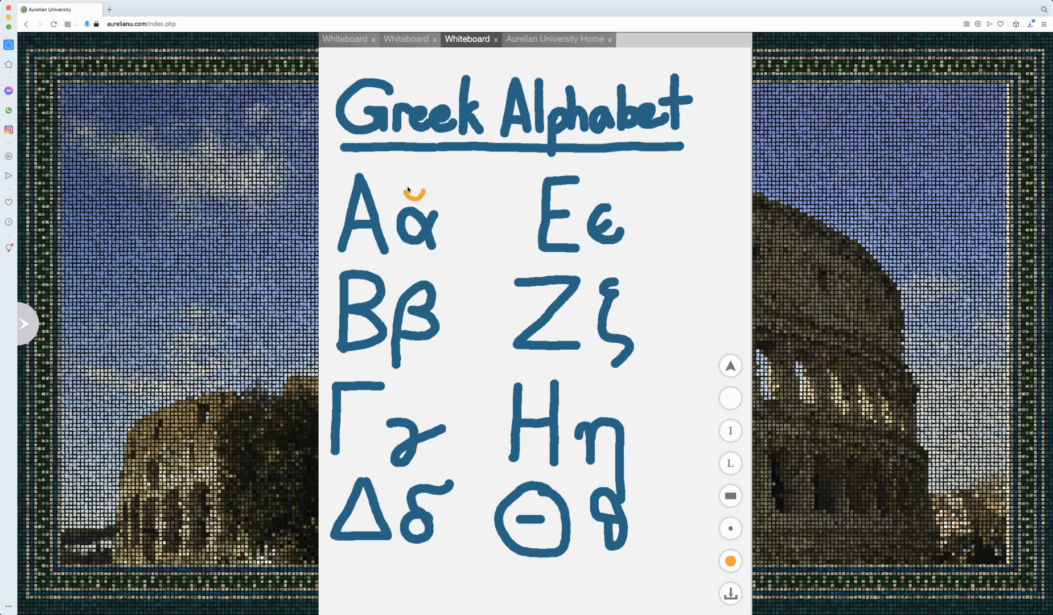
drag(403, 195, 431, 191)
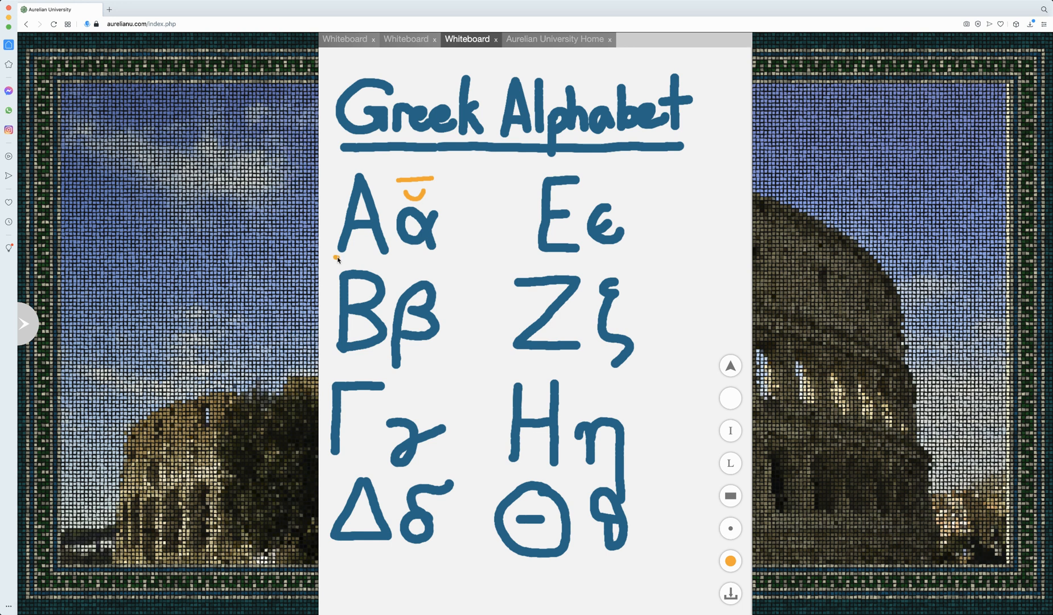
- Draw an orange horizontal underline beneath the capital and lowercase Alpha pair
drag(336, 261, 436, 257)
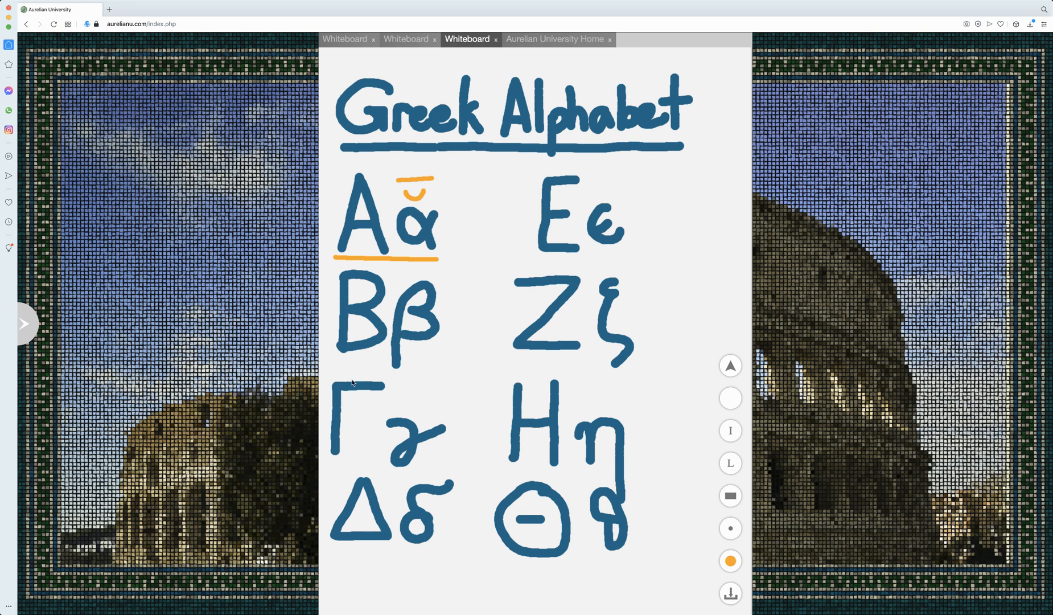
mouse_move(376, 444)
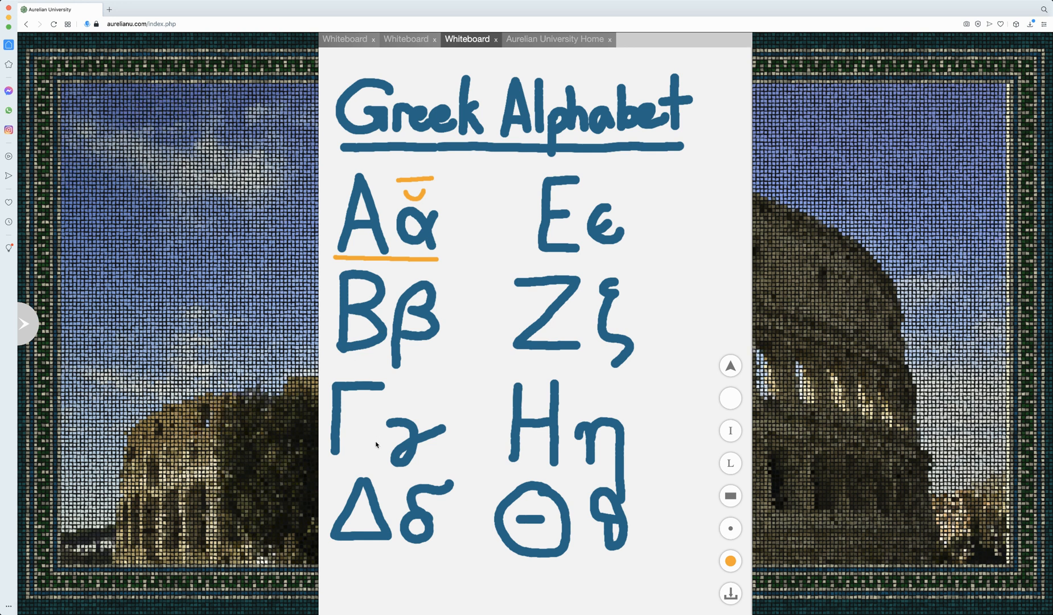
mouse_move(358, 455)
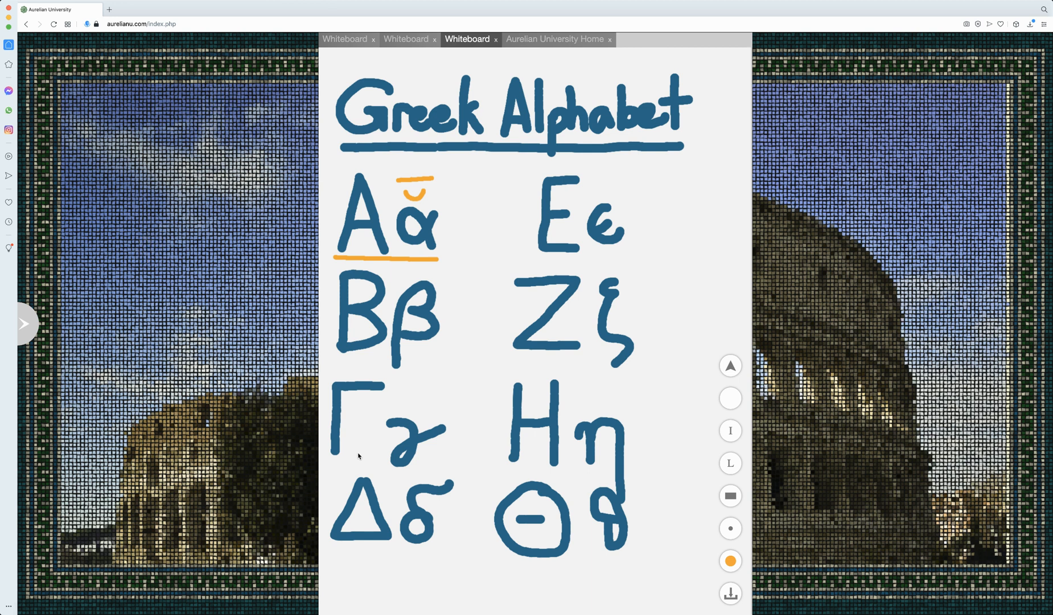
mouse_move(368, 423)
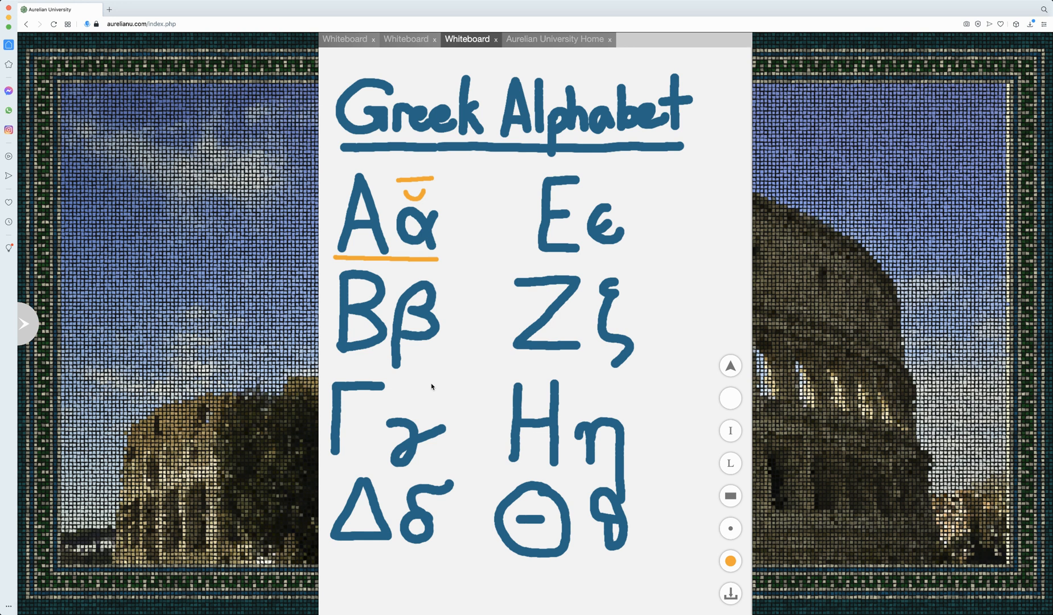
- Handwrite orange γγ above the gamma pair and γκ to the right of lowercase gamma
click(434, 388)
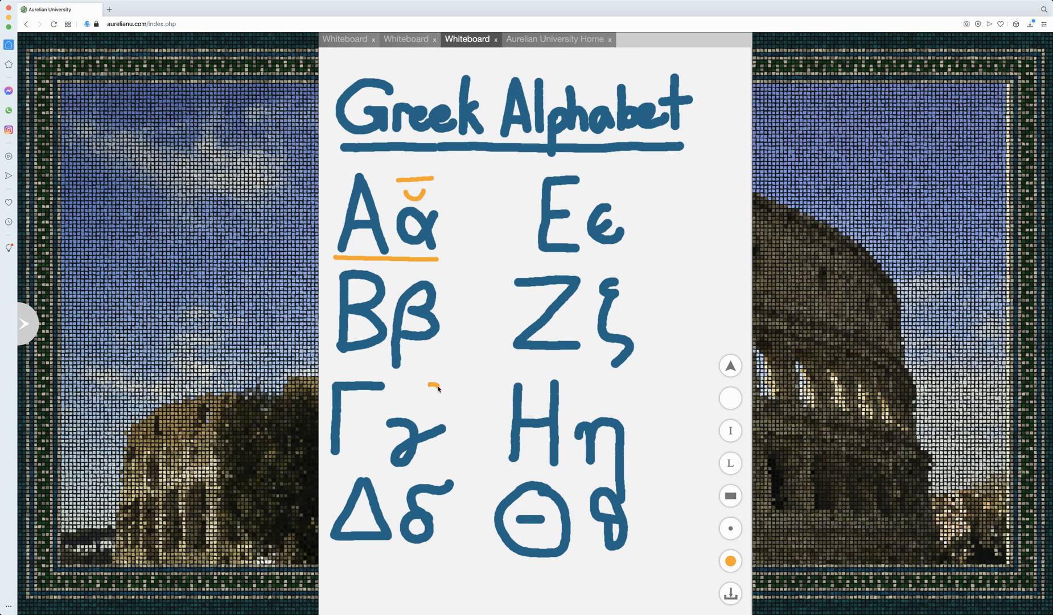
drag(433, 399, 456, 386)
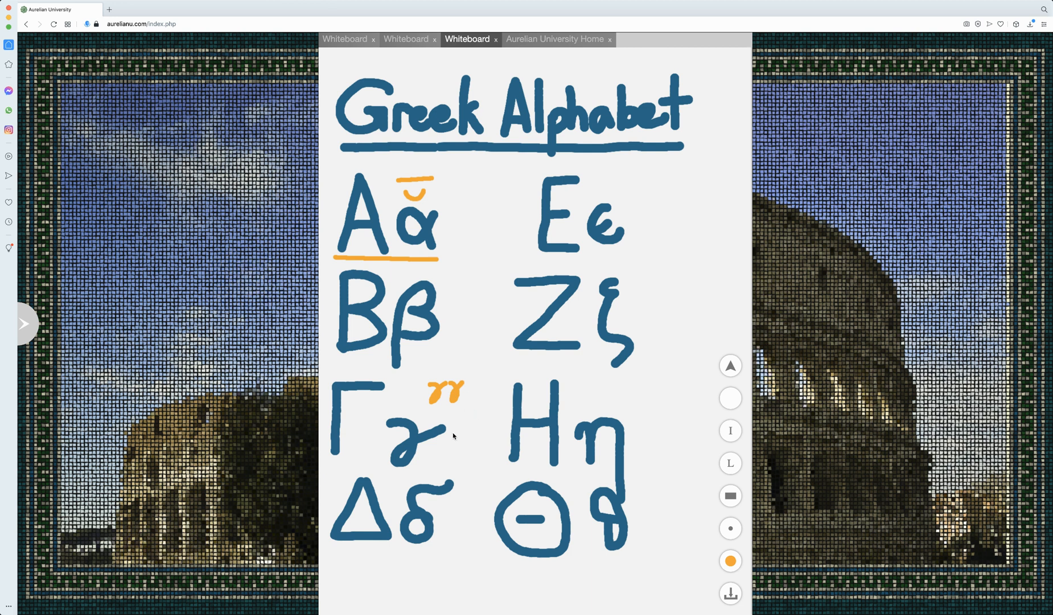
drag(457, 417, 450, 438)
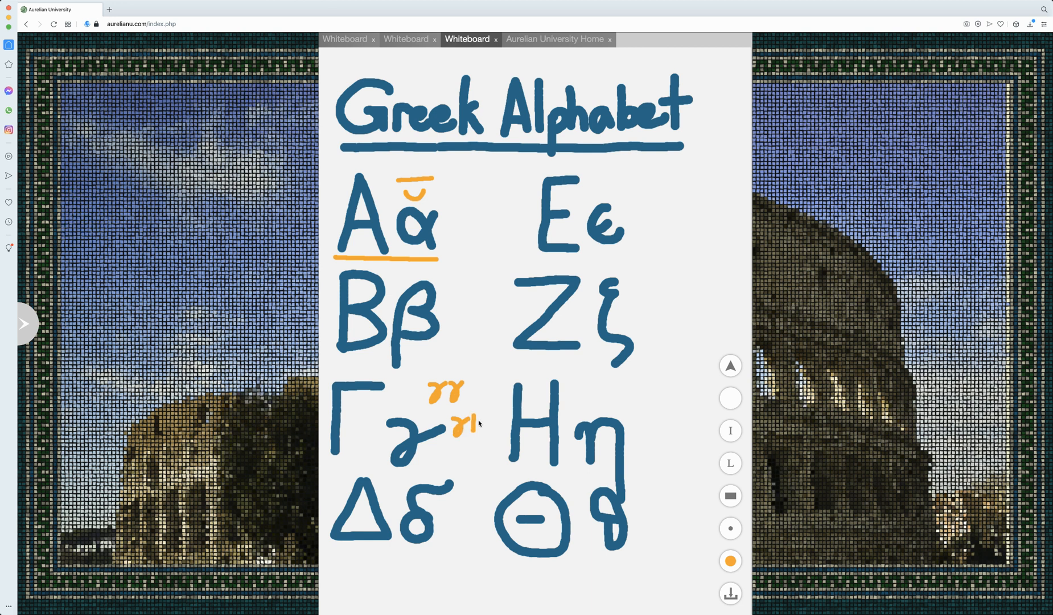
drag(463, 423, 477, 430)
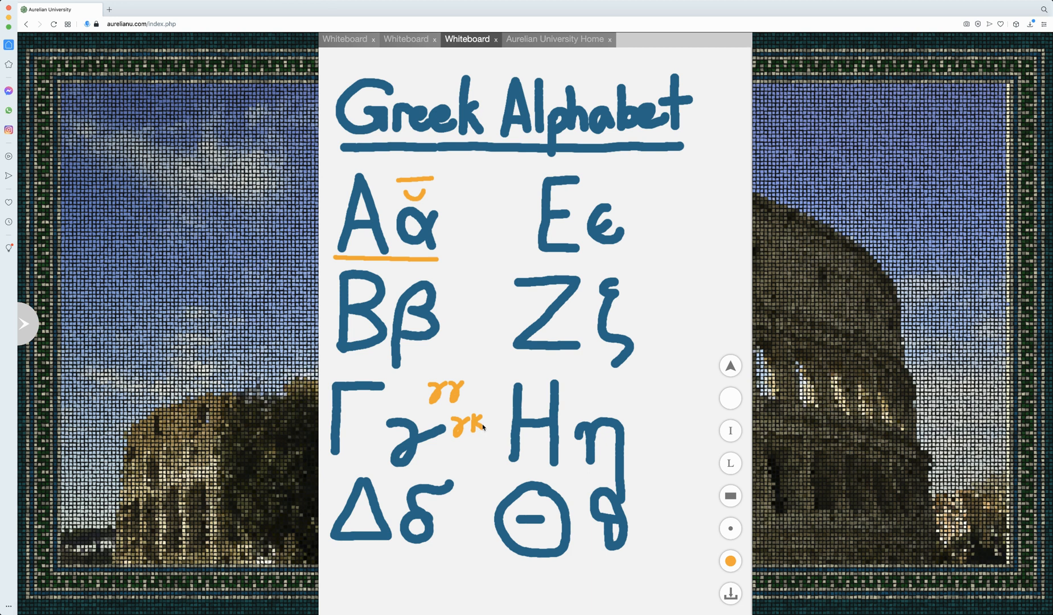
mouse_move(473, 449)
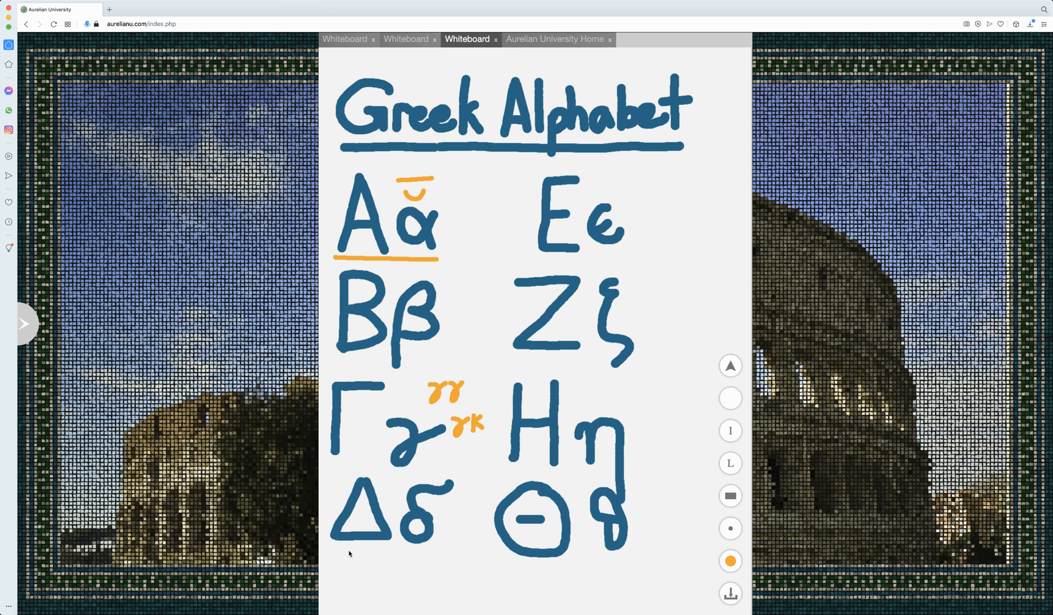
mouse_move(371, 540)
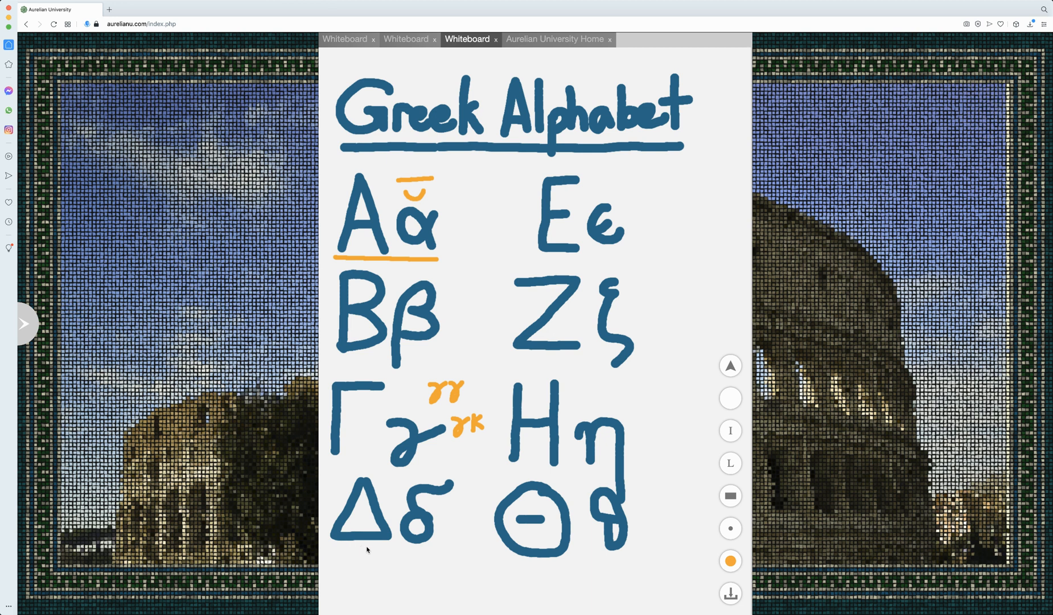
mouse_move(633, 237)
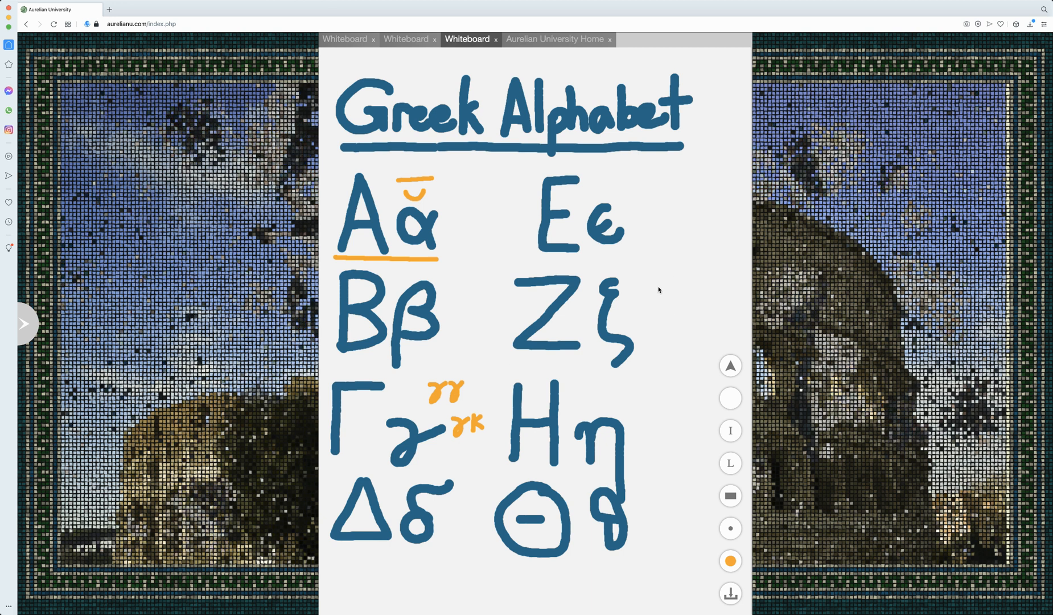
- Write orange zd, then δz with an underline, stacked to the right of the zeta pair
drag(651, 297, 669, 286)
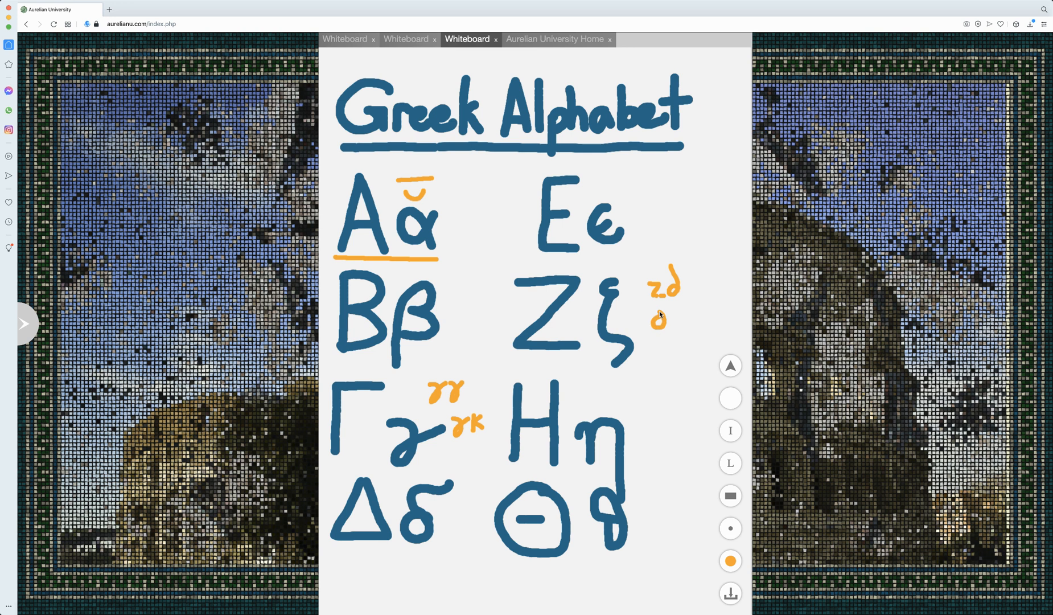
drag(655, 312, 678, 322)
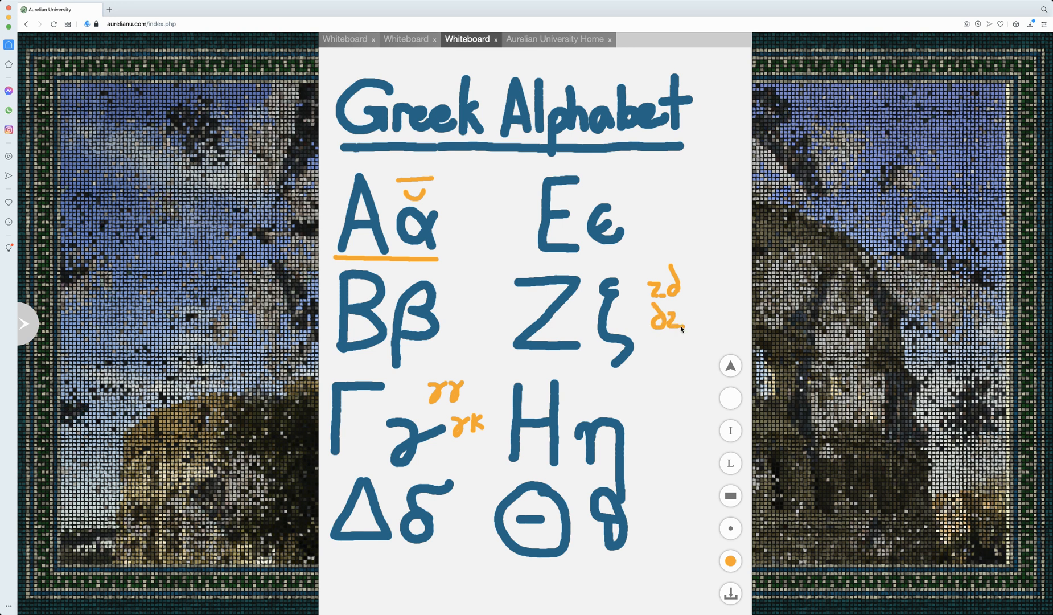
drag(647, 329, 682, 329)
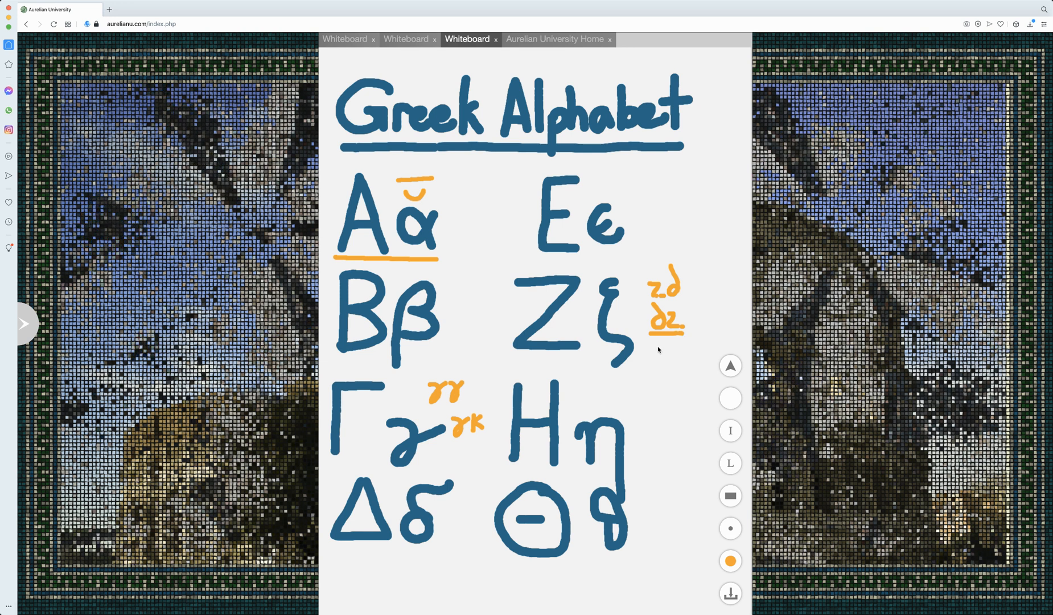
drag(652, 346, 672, 353)
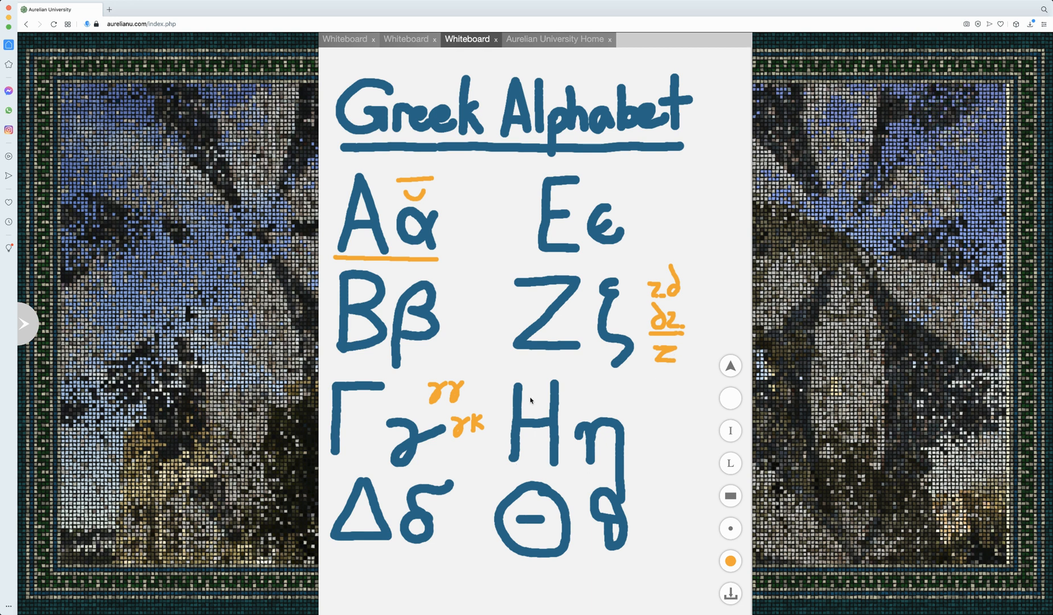
mouse_move(558, 449)
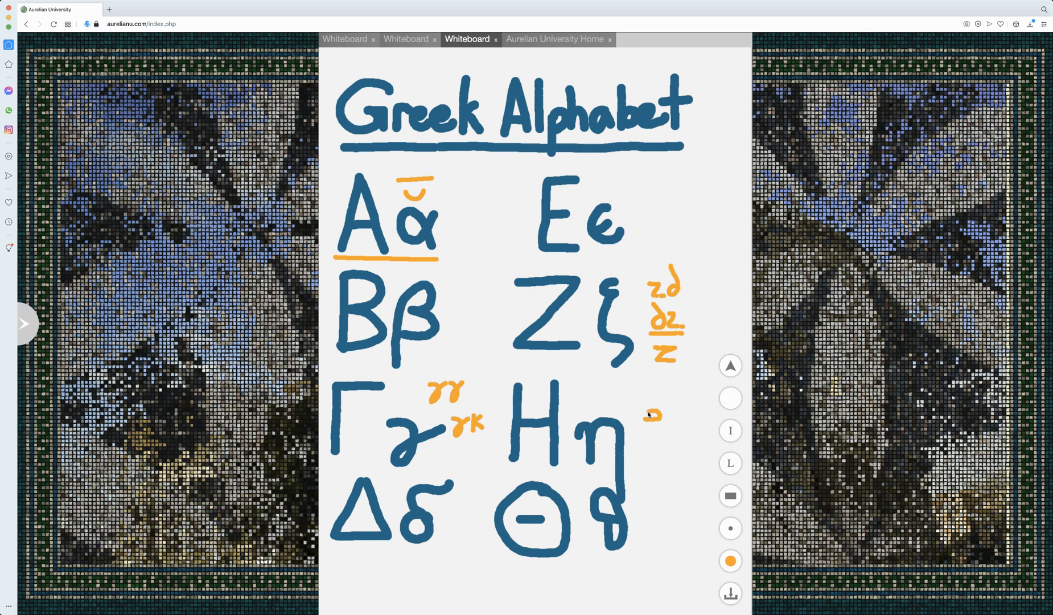
drag(645, 430, 654, 414)
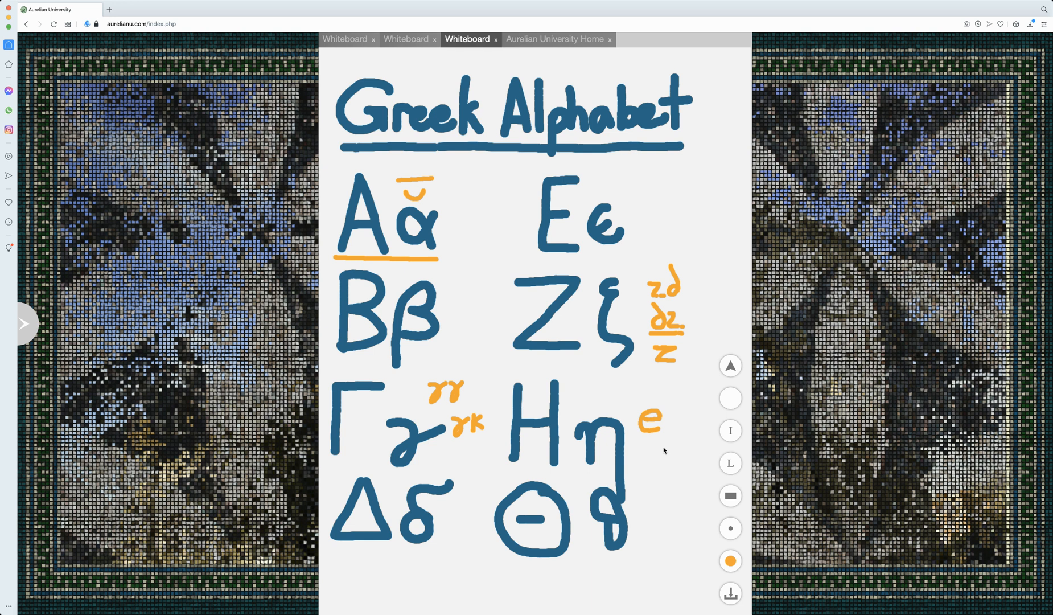
mouse_move(645, 424)
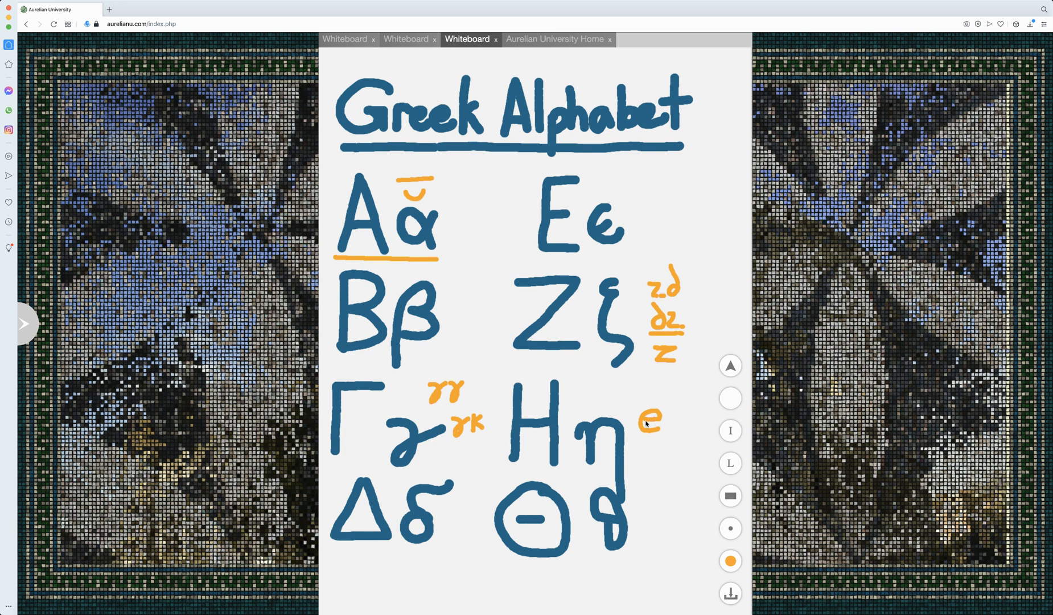
drag(651, 413, 658, 396)
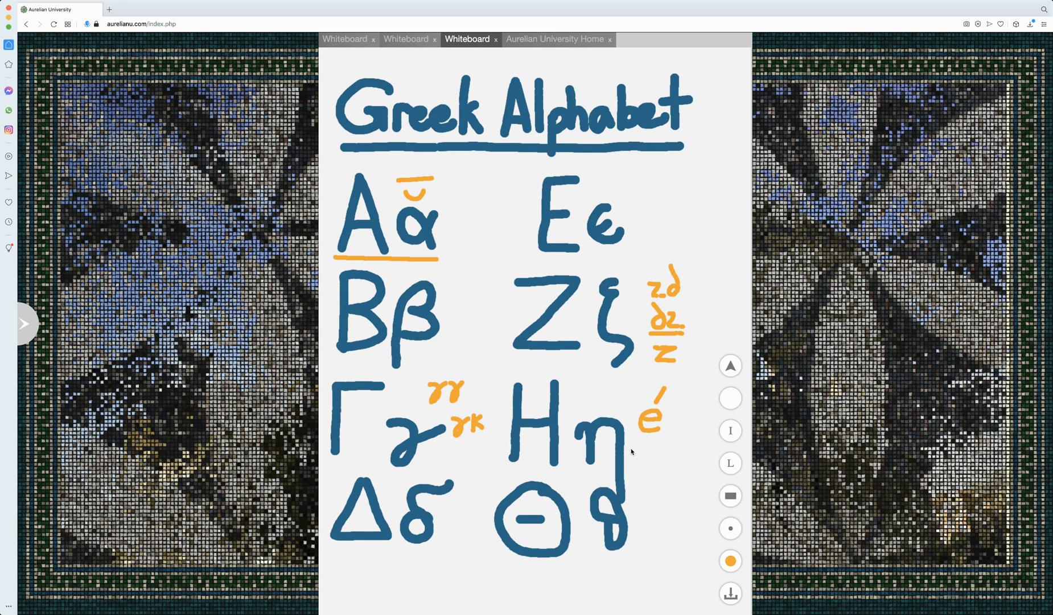
mouse_move(644, 440)
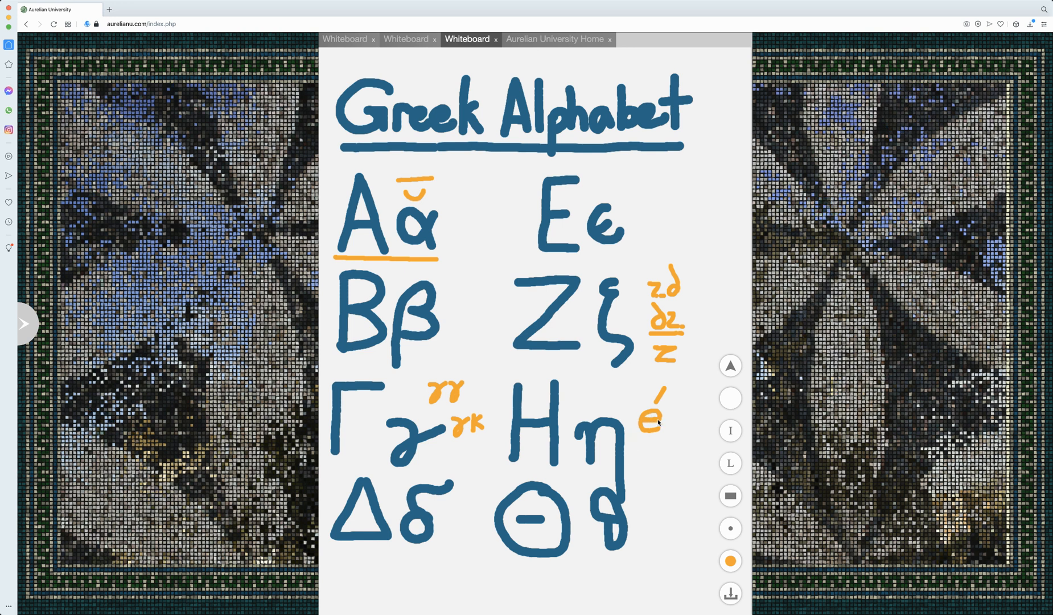
mouse_move(617, 449)
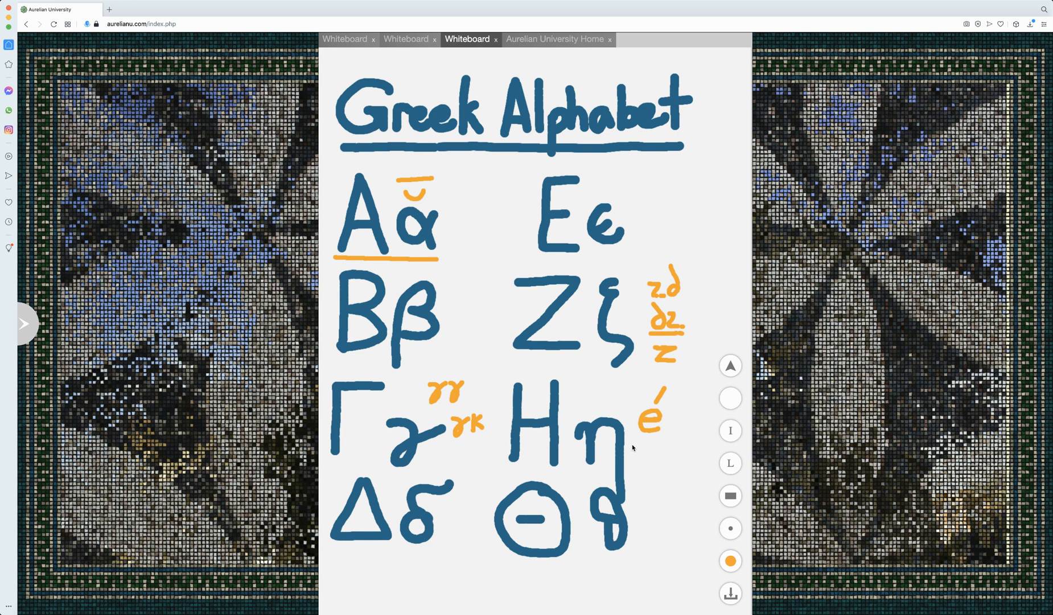
mouse_move(506, 435)
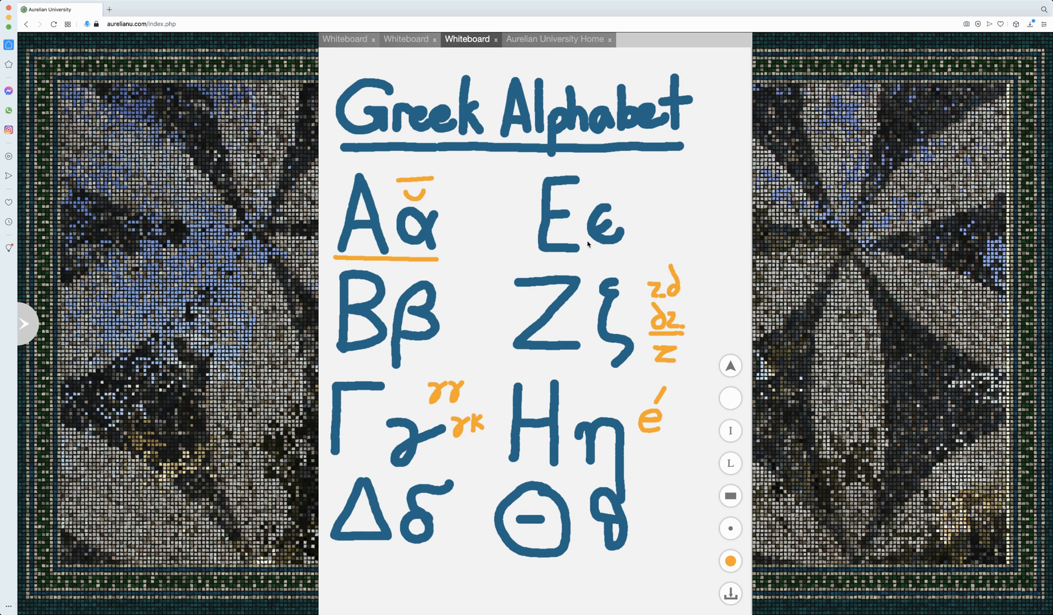
mouse_move(602, 230)
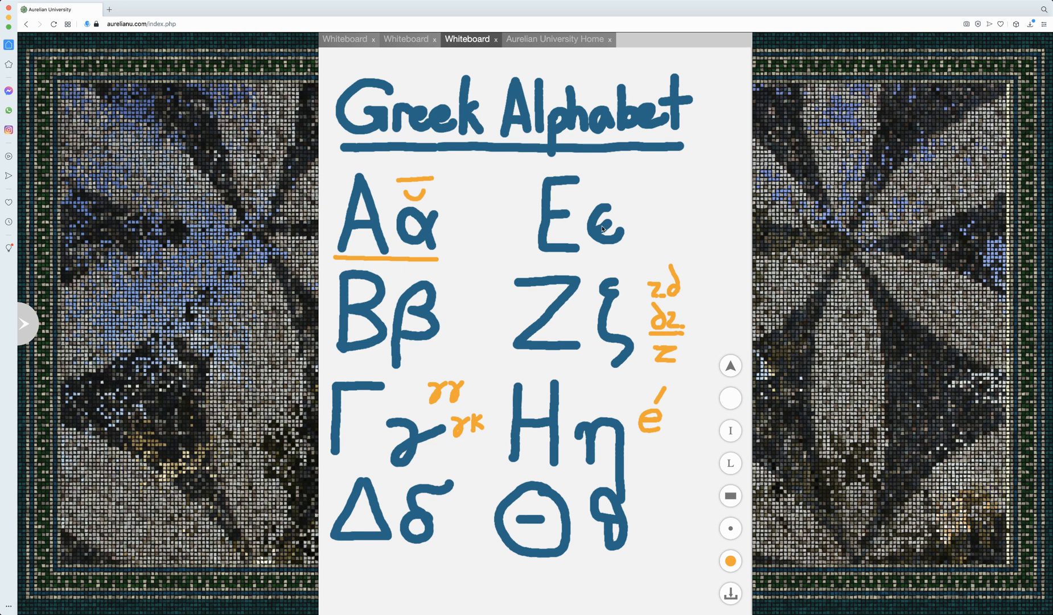
mouse_move(617, 449)
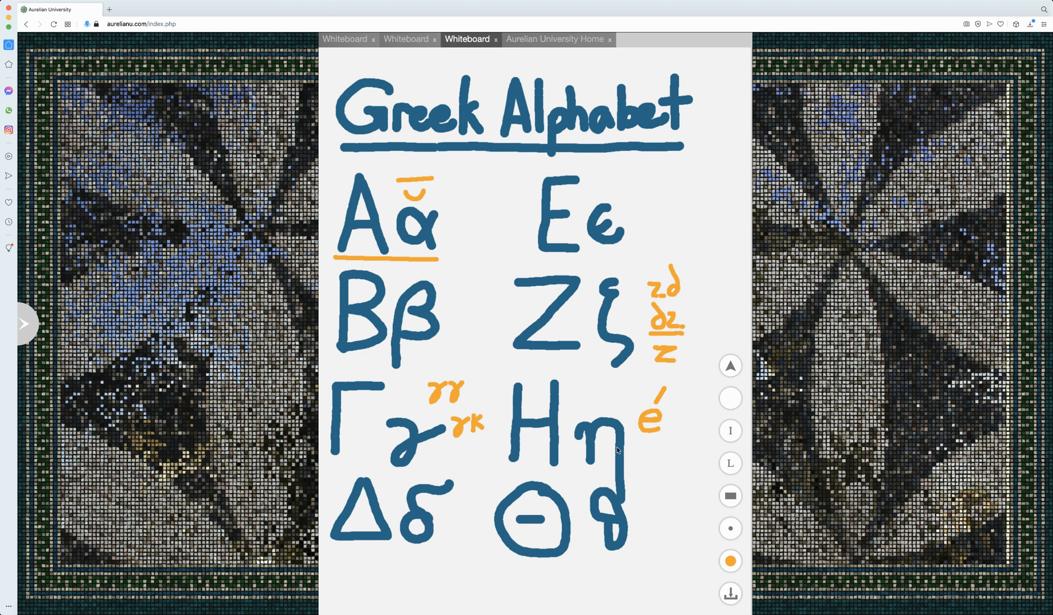
mouse_move(580, 550)
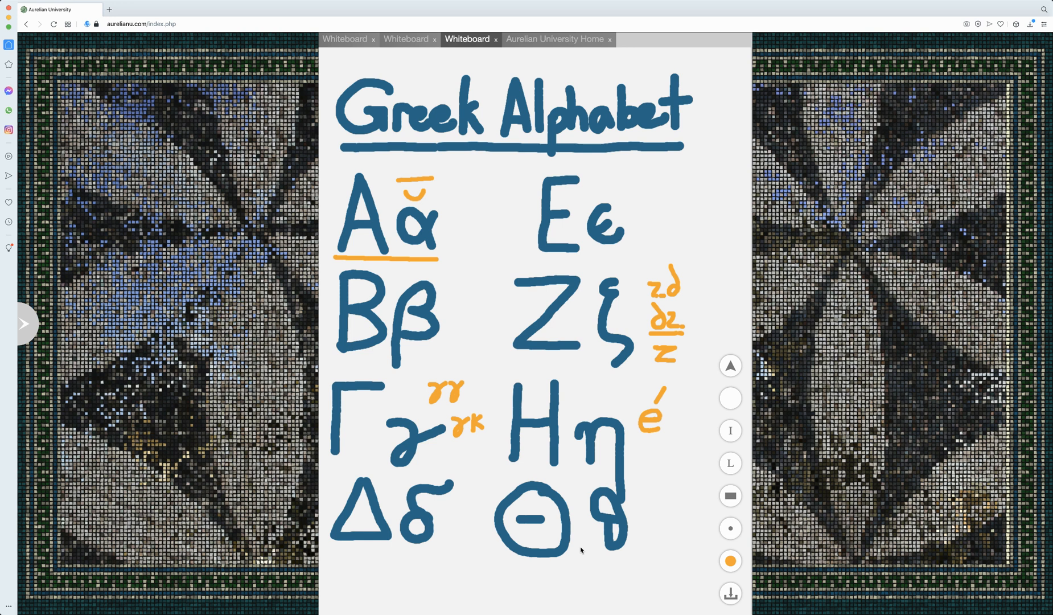
- Handwrite an orange 'th' to the right of the theta pair
drag(655, 501, 654, 541)
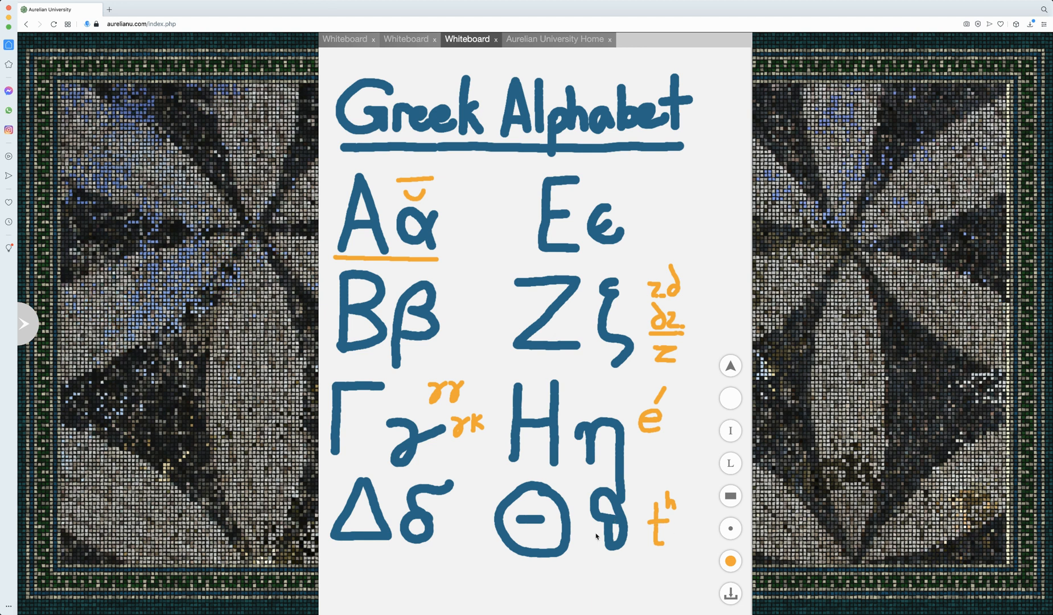
mouse_move(677, 502)
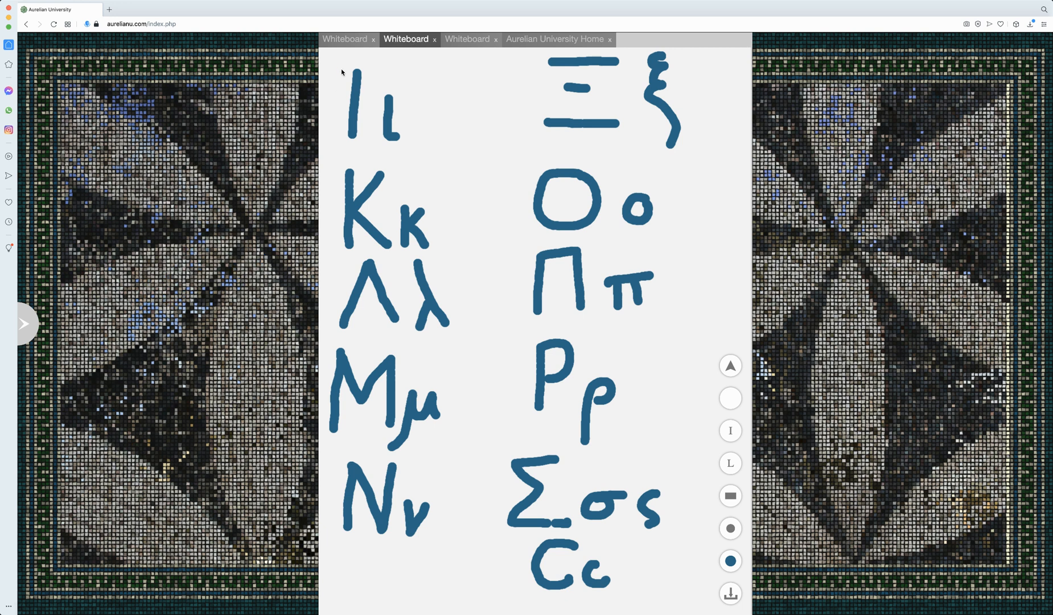
mouse_move(379, 79)
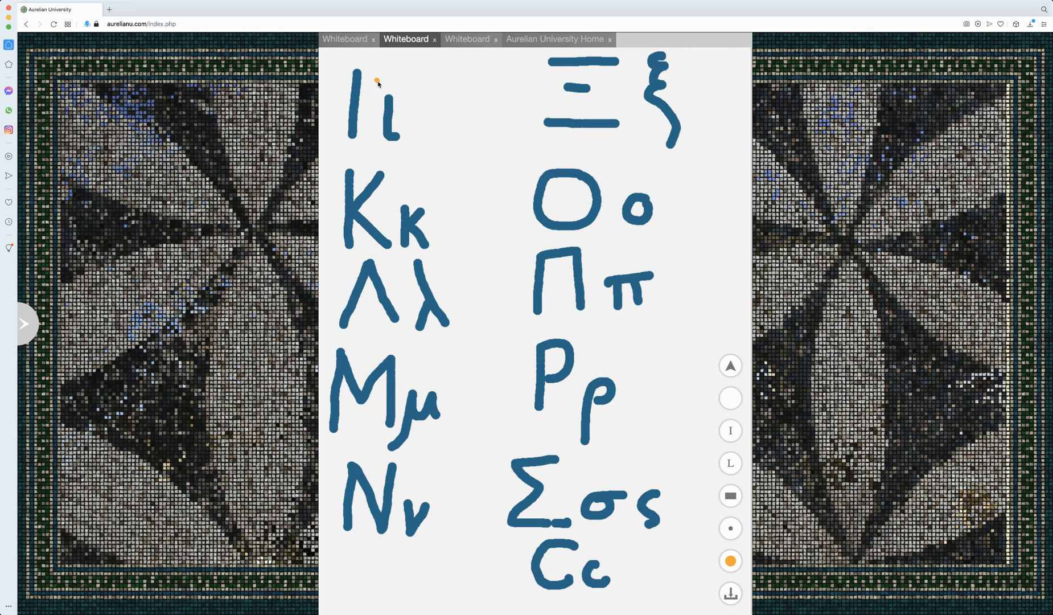
- Draw an orange macron and breve over the lowercase iota on the iota-to-sigma board
drag(375, 85, 400, 81)
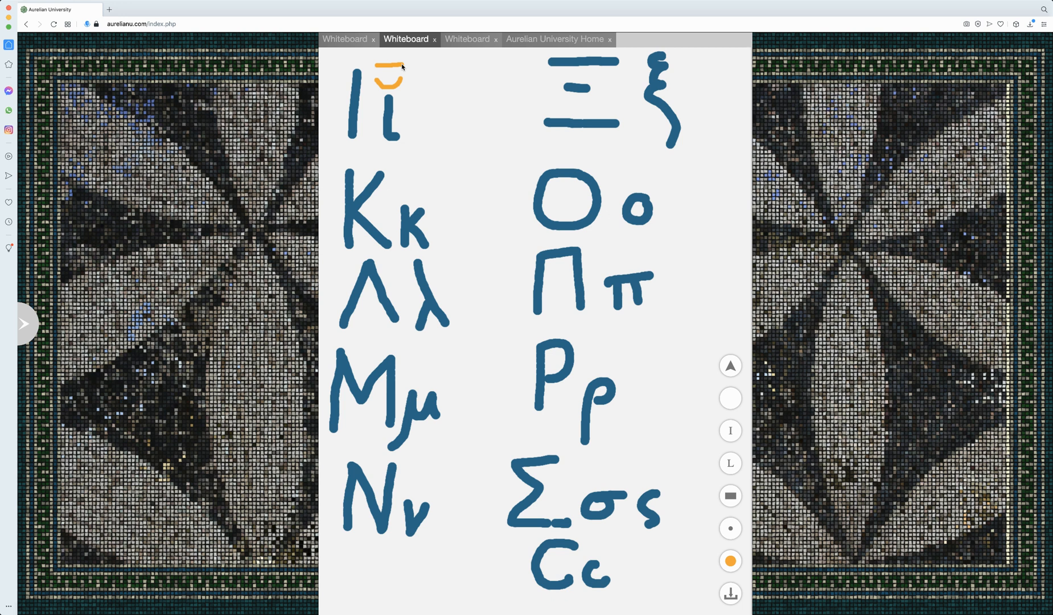
mouse_move(392, 136)
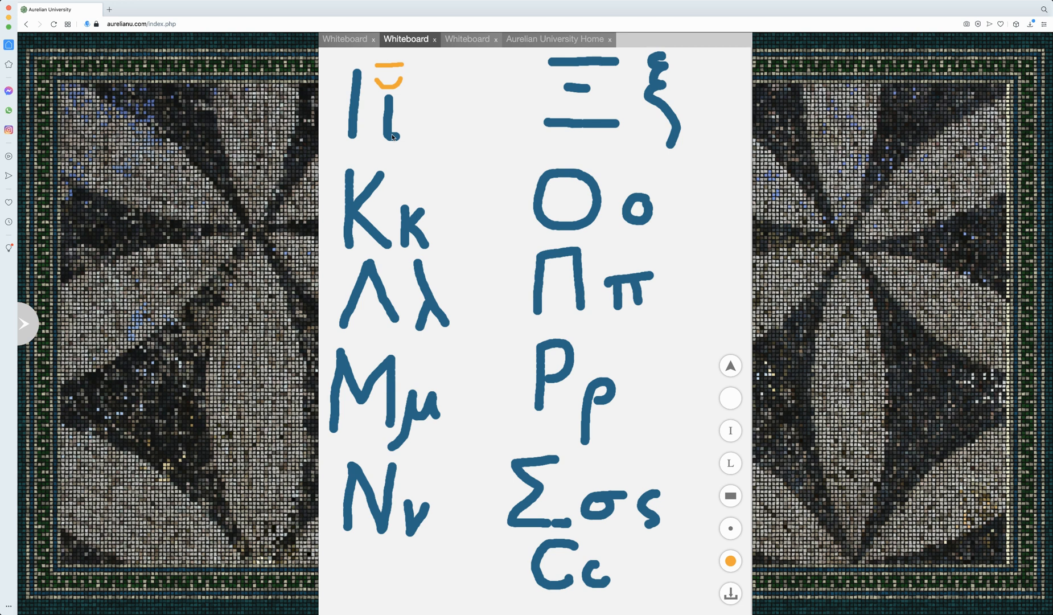
mouse_move(349, 261)
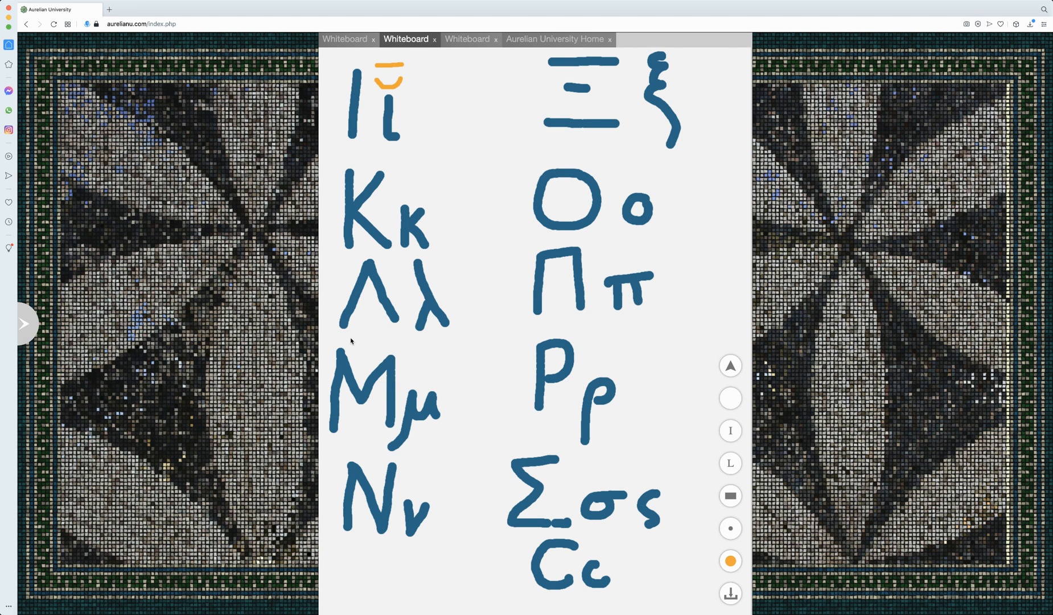
mouse_move(341, 335)
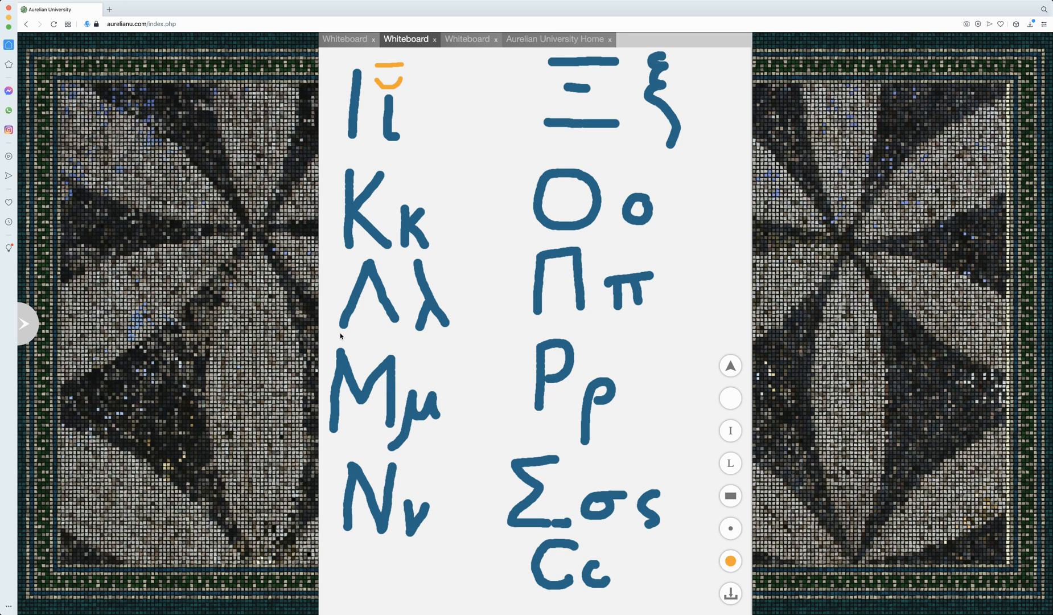
mouse_move(339, 440)
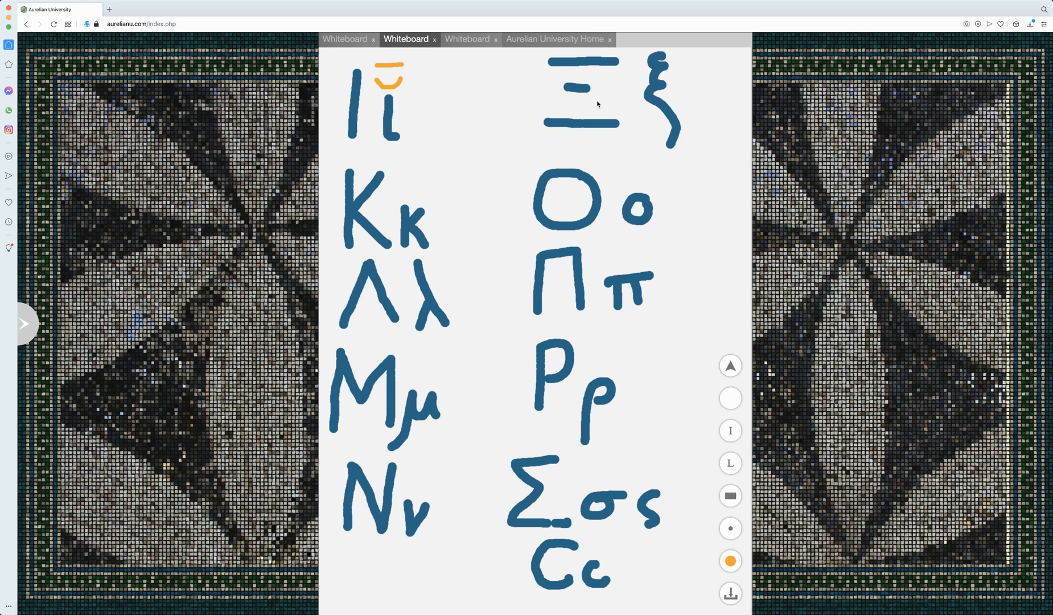
- Handwrite an orange 'ks' to the lower right of the xi pair
drag(694, 135, 695, 152)
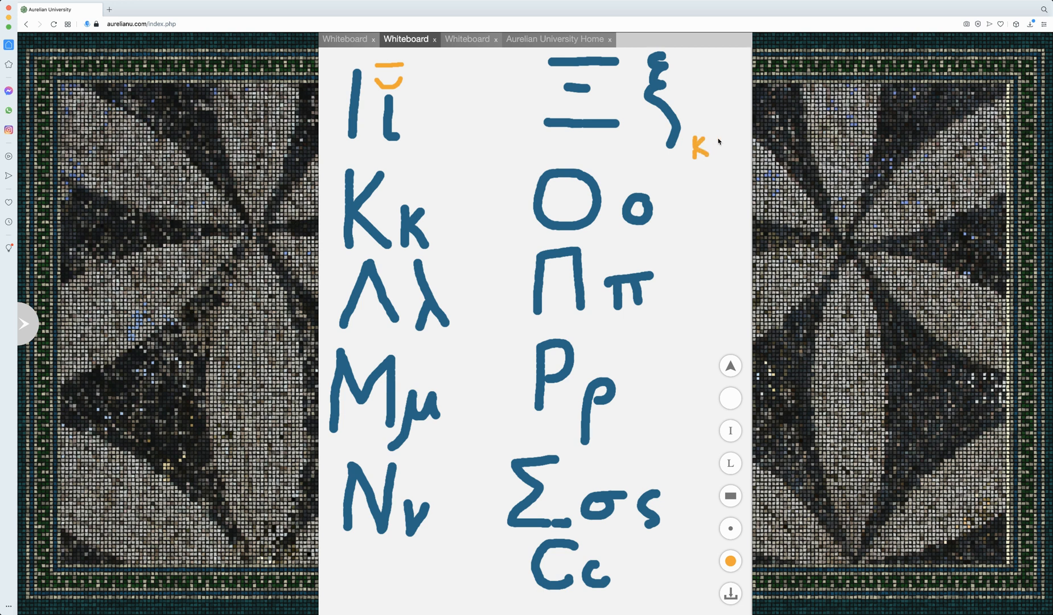
text(s)
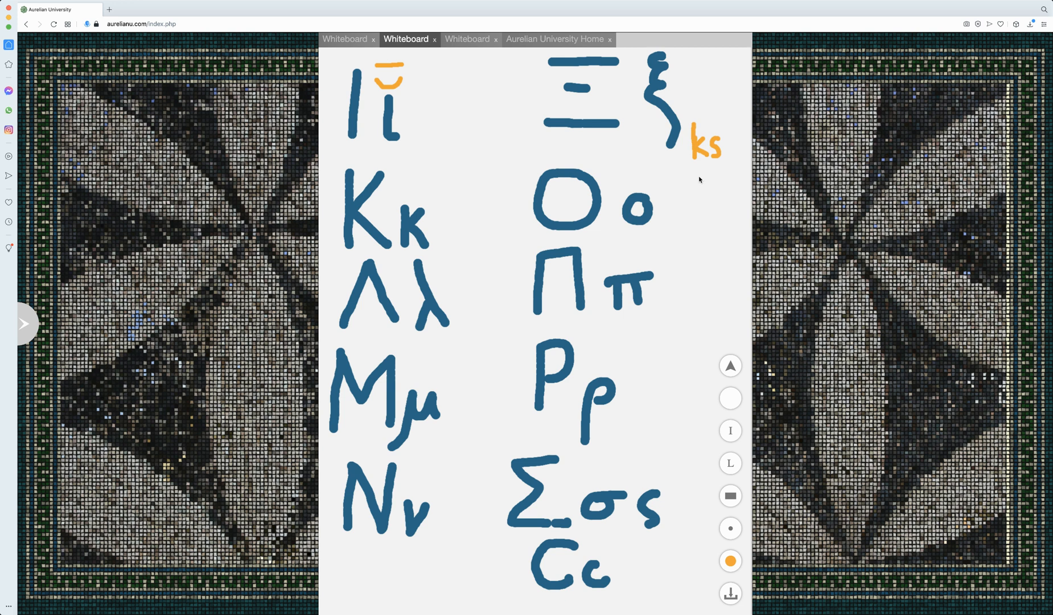
mouse_move(694, 133)
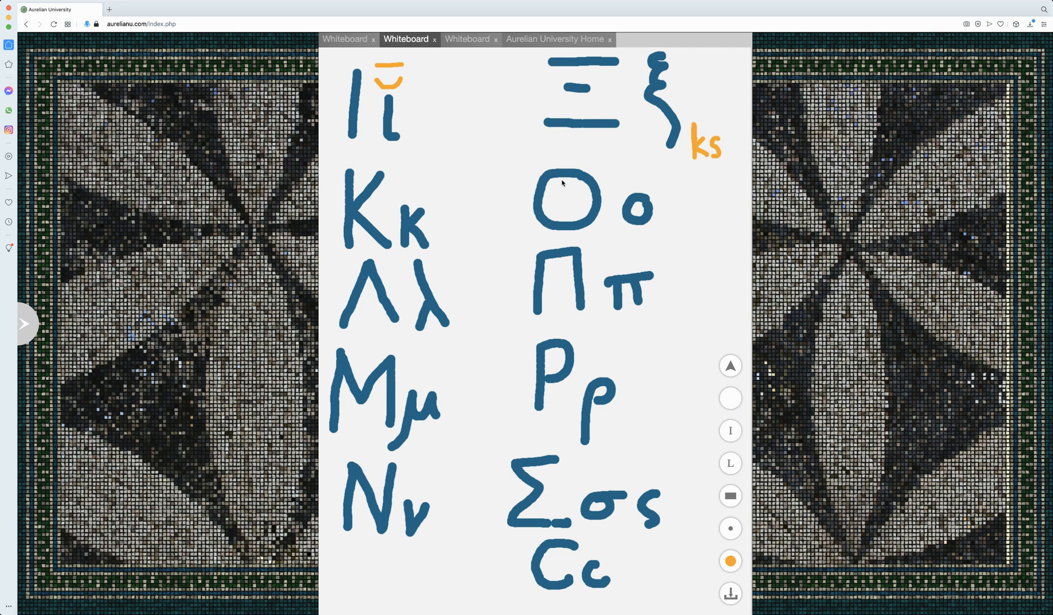
mouse_move(625, 189)
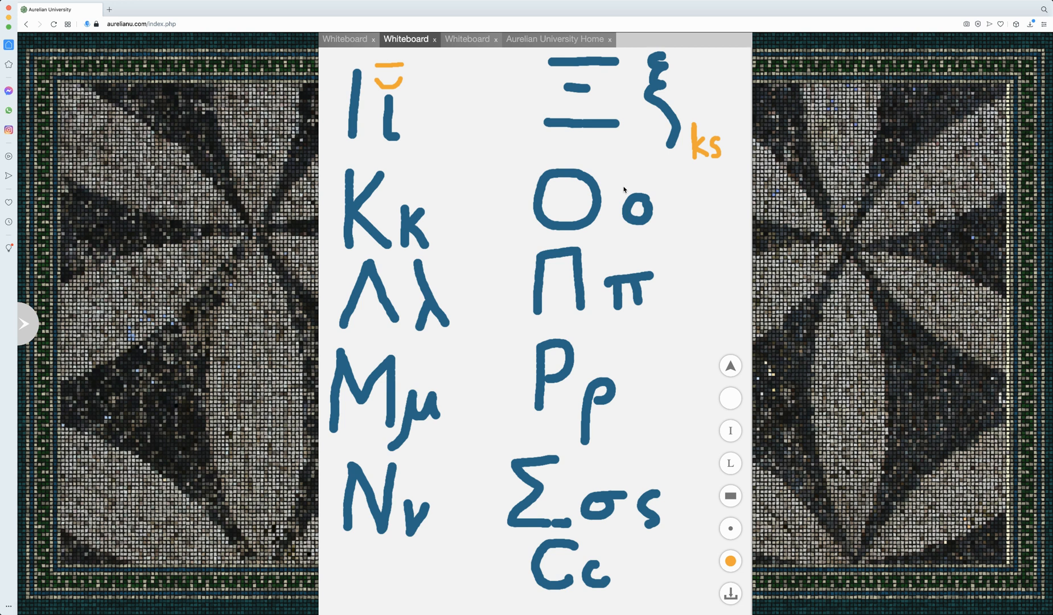
mouse_move(649, 183)
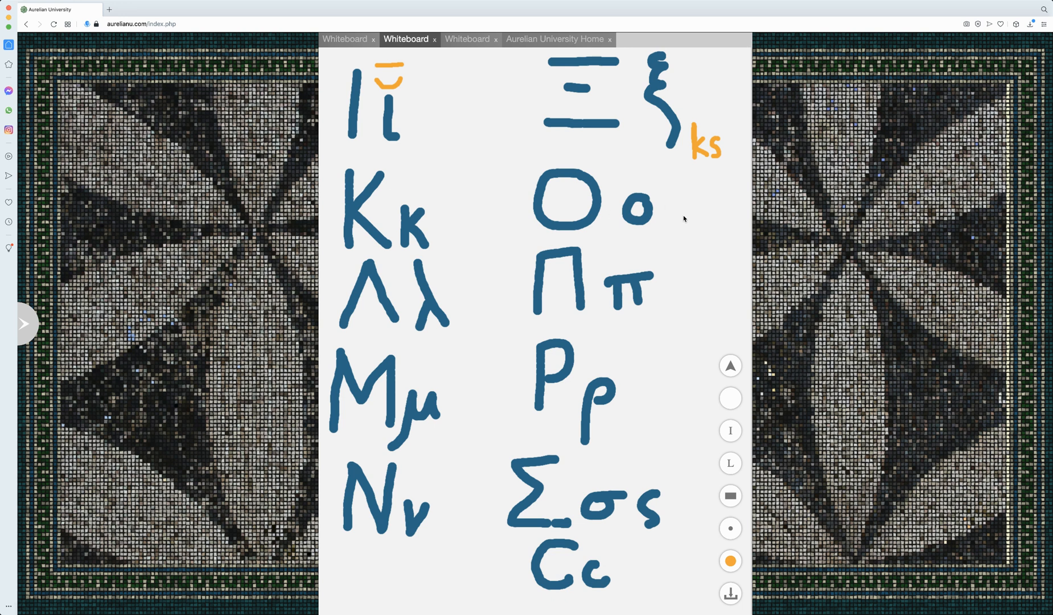
mouse_move(688, 219)
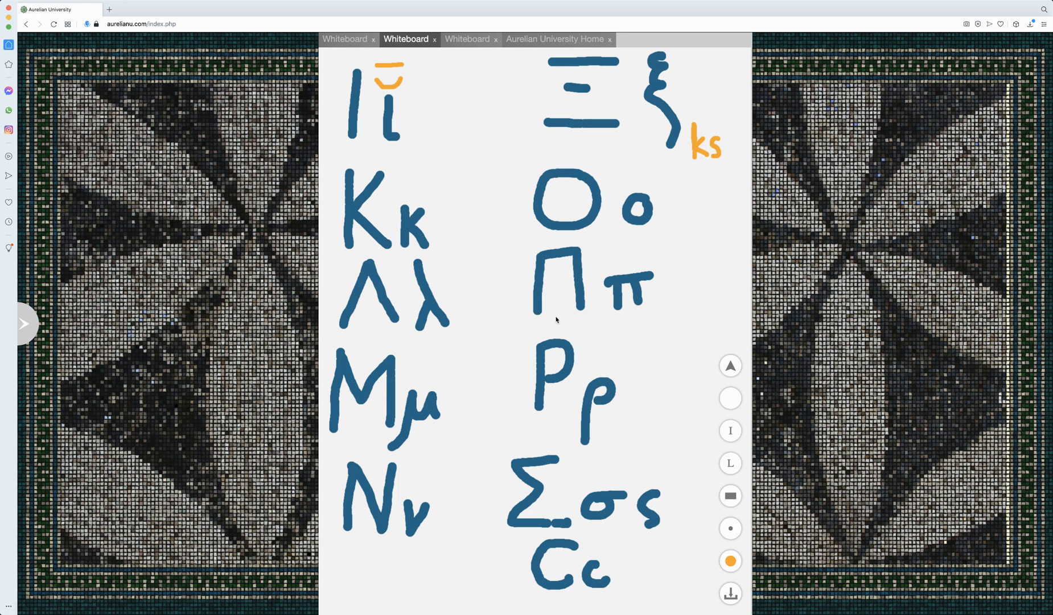
mouse_move(556, 319)
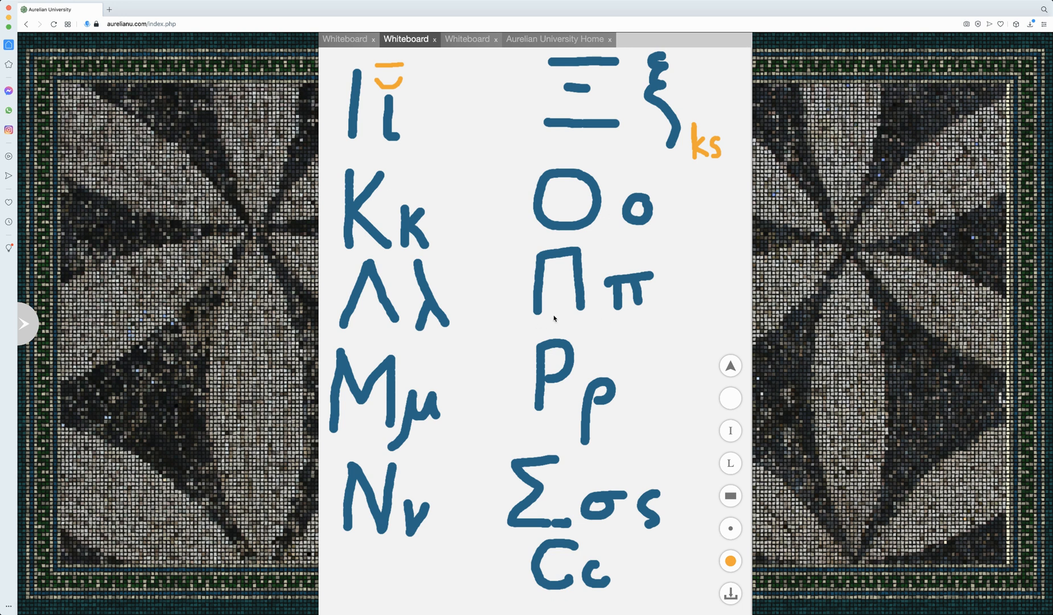
mouse_move(555, 391)
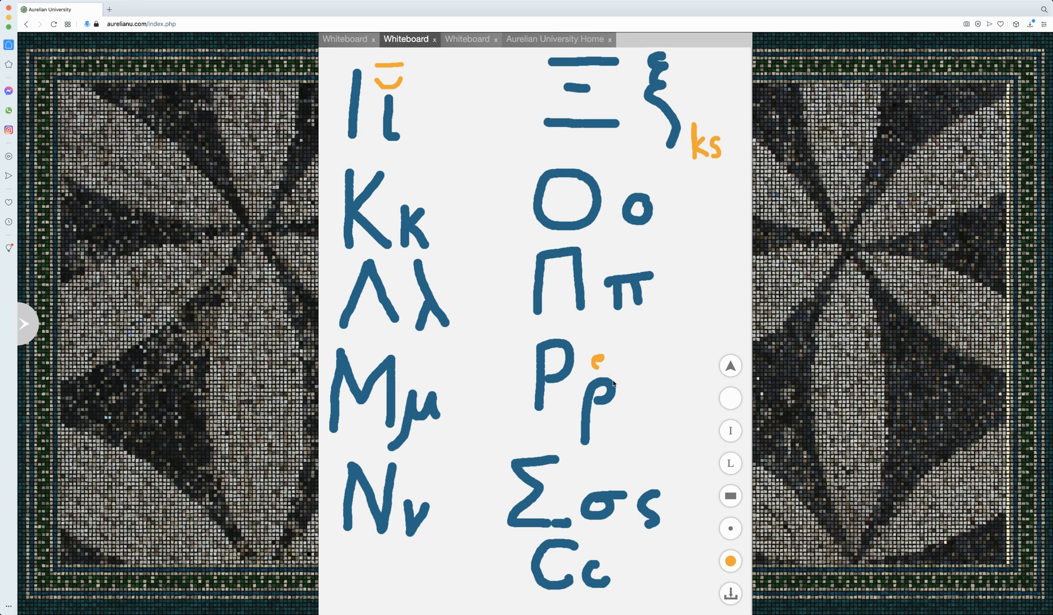
mouse_move(597, 363)
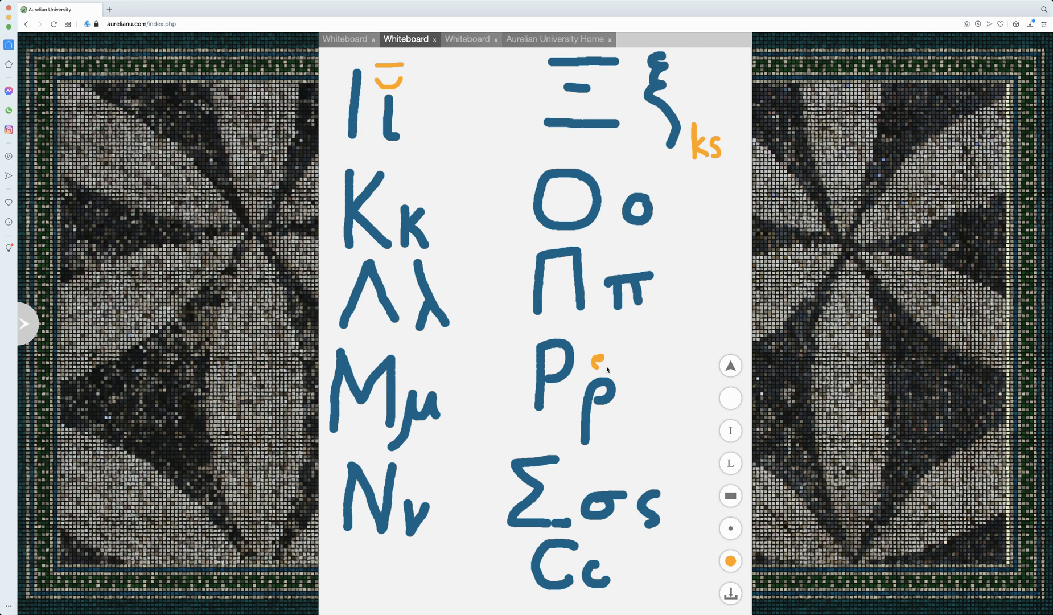
mouse_move(632, 428)
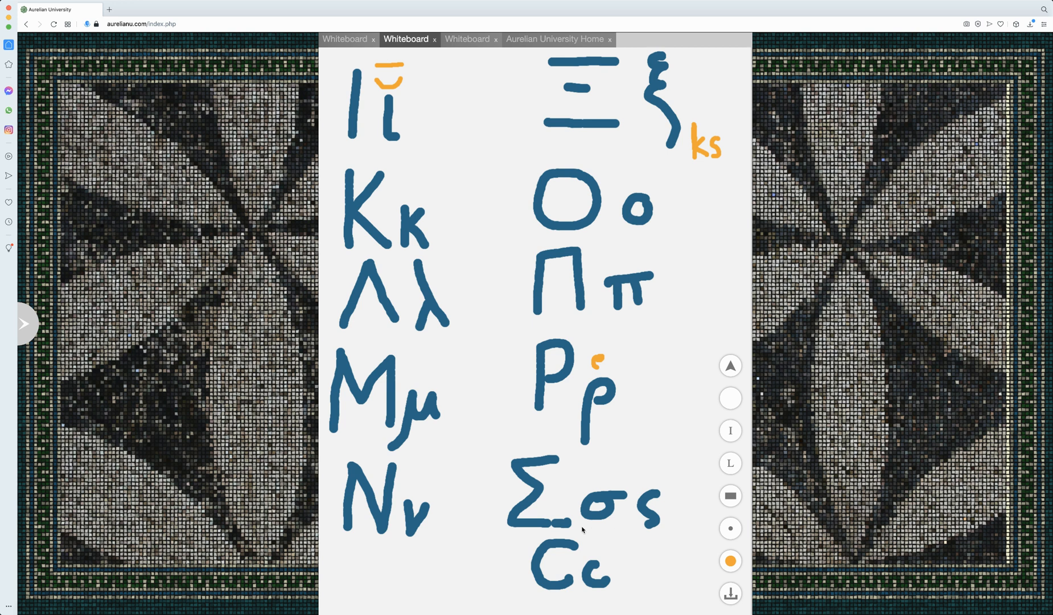
- Draw short orange underlines beneath σ, ς and the lunate sigma C
drag(581, 528, 655, 530)
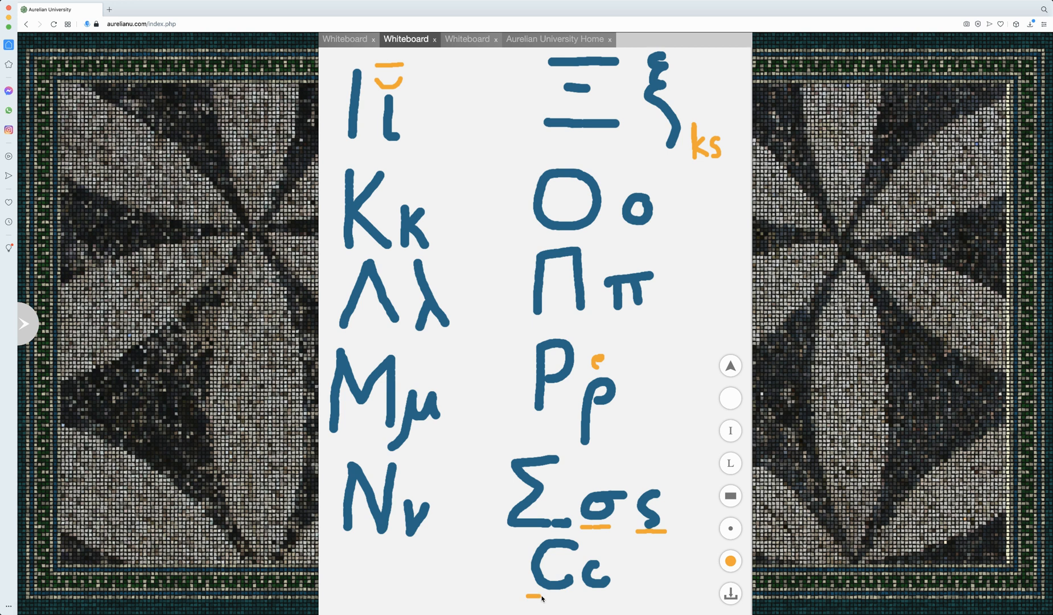
drag(527, 594, 580, 595)
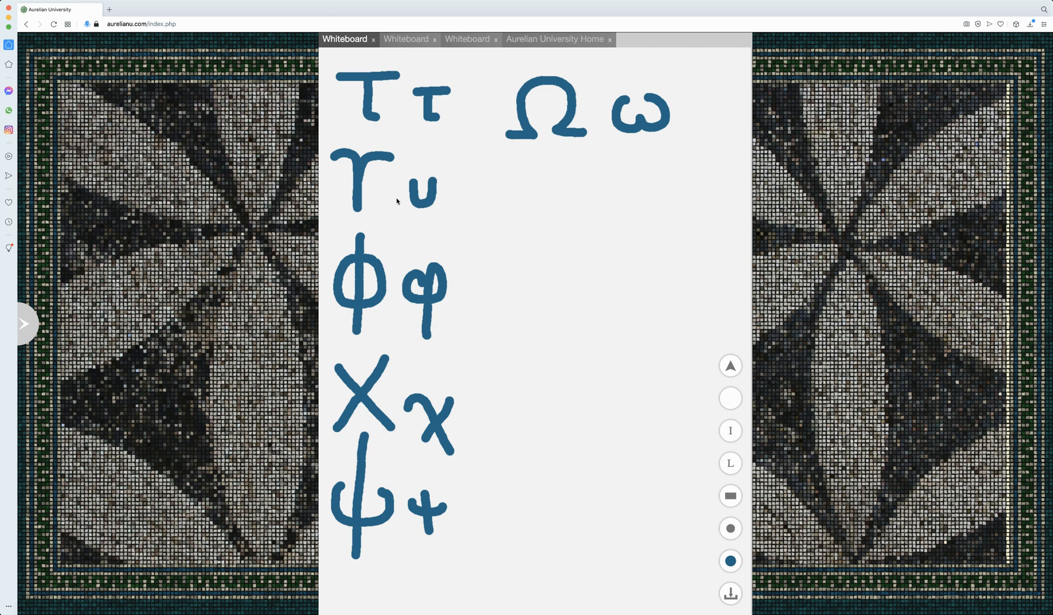
mouse_move(468, 177)
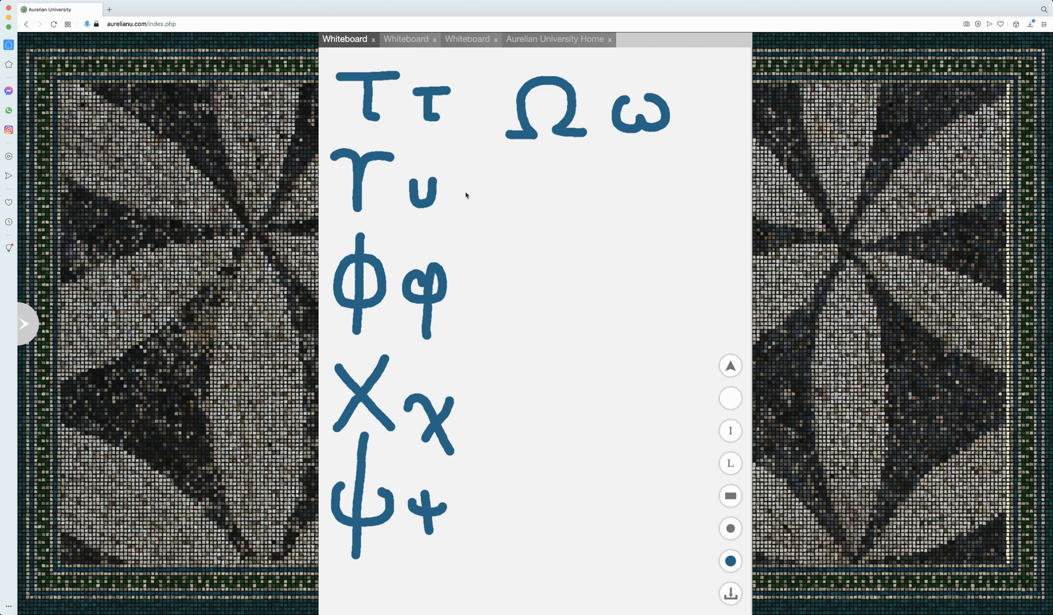
- Erase all drawings so the tau-to-omega board is completely blank
click(460, 191)
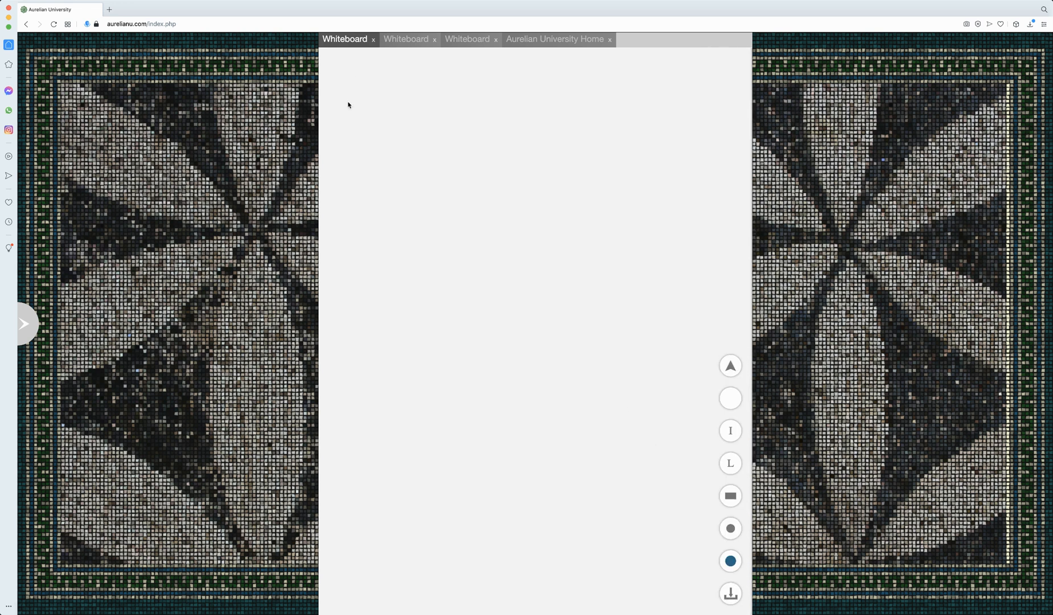
- Draw capital and lowercase upsilon with its ü transliteration at the top left
drag(350, 101, 386, 141)
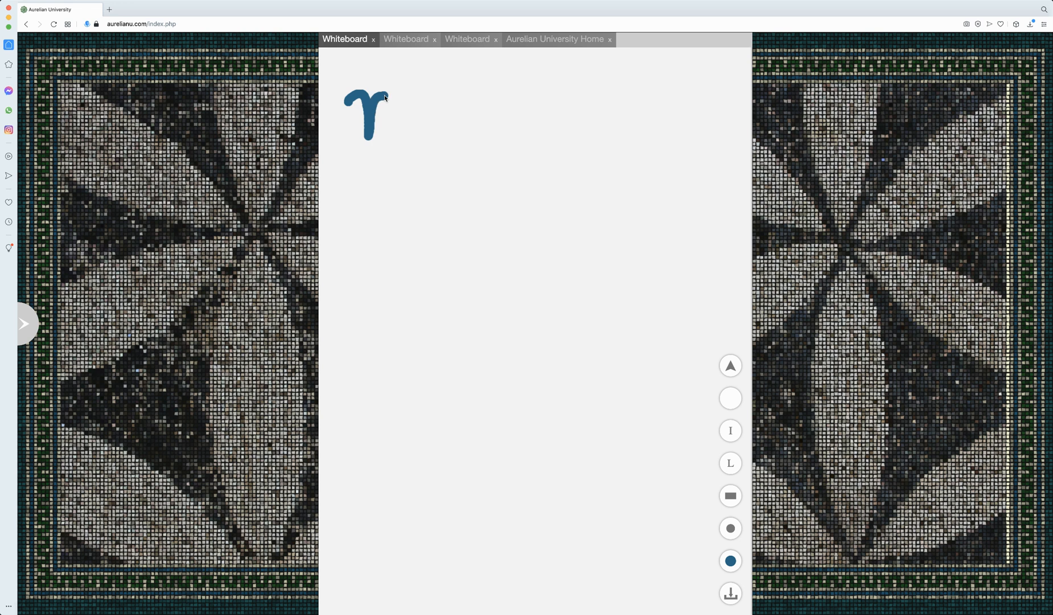
drag(400, 121, 431, 131)
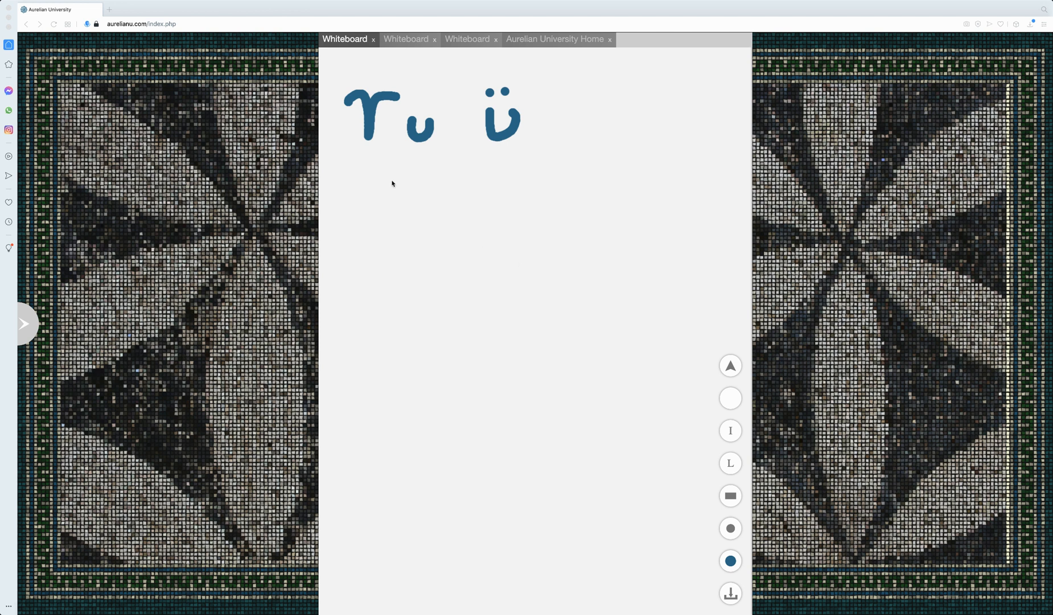
- Draw capital phi with its round body and vertical stroke, and lowercase phi beside it
drag(368, 180, 384, 184)
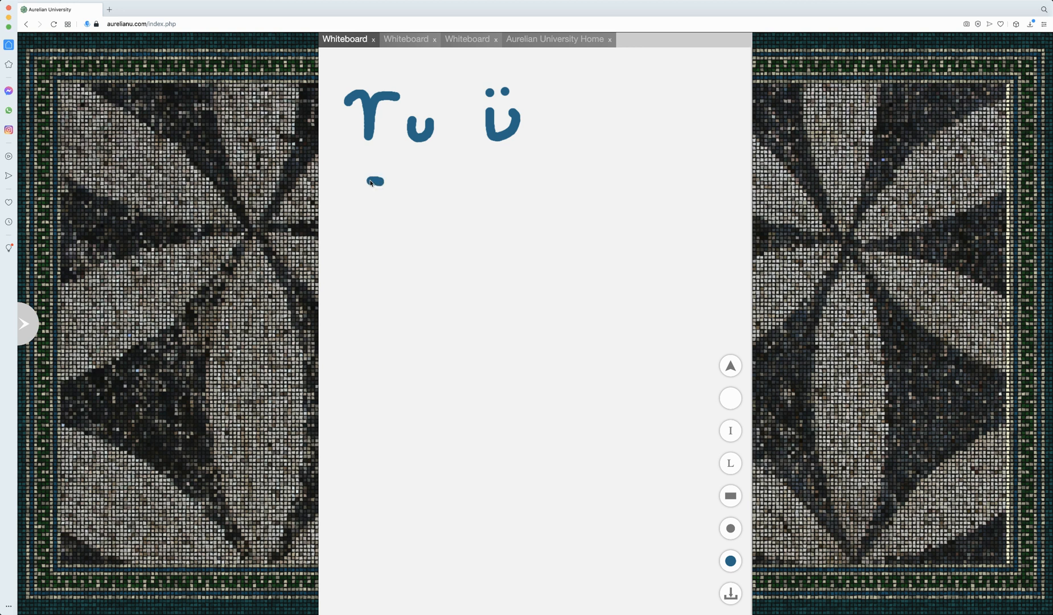
drag(369, 182, 372, 222)
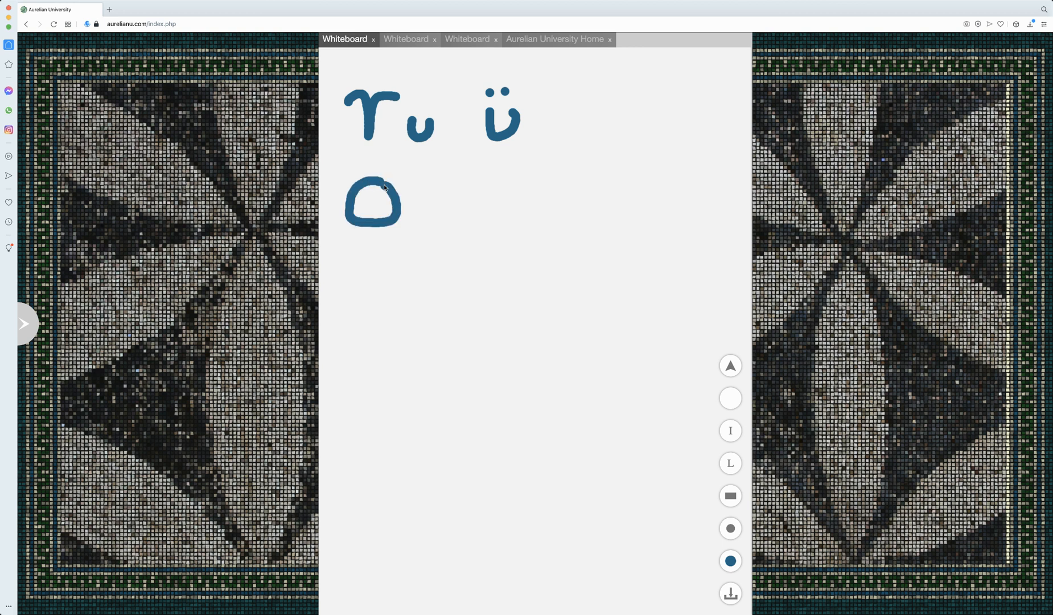
drag(372, 155, 372, 241)
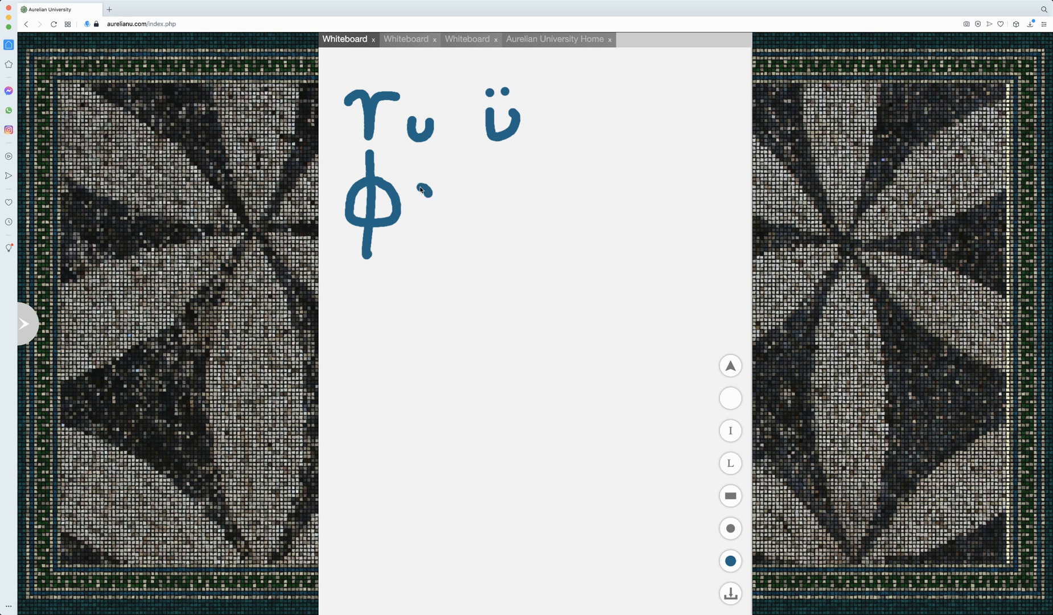
drag(417, 198, 434, 198)
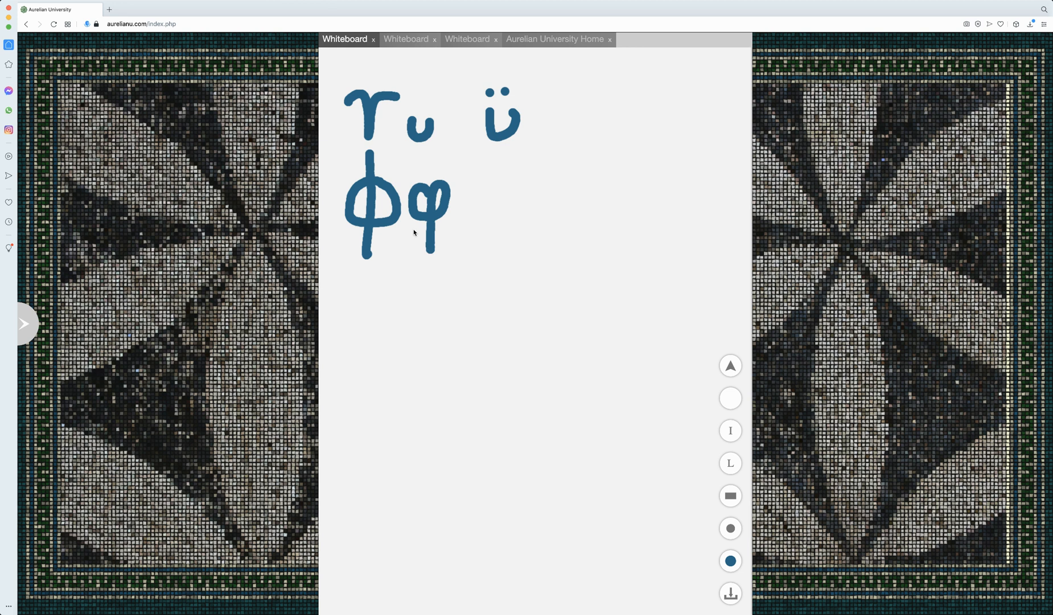
- Write the ph transliteration with a raised h to the right of phi
drag(497, 194, 497, 239)
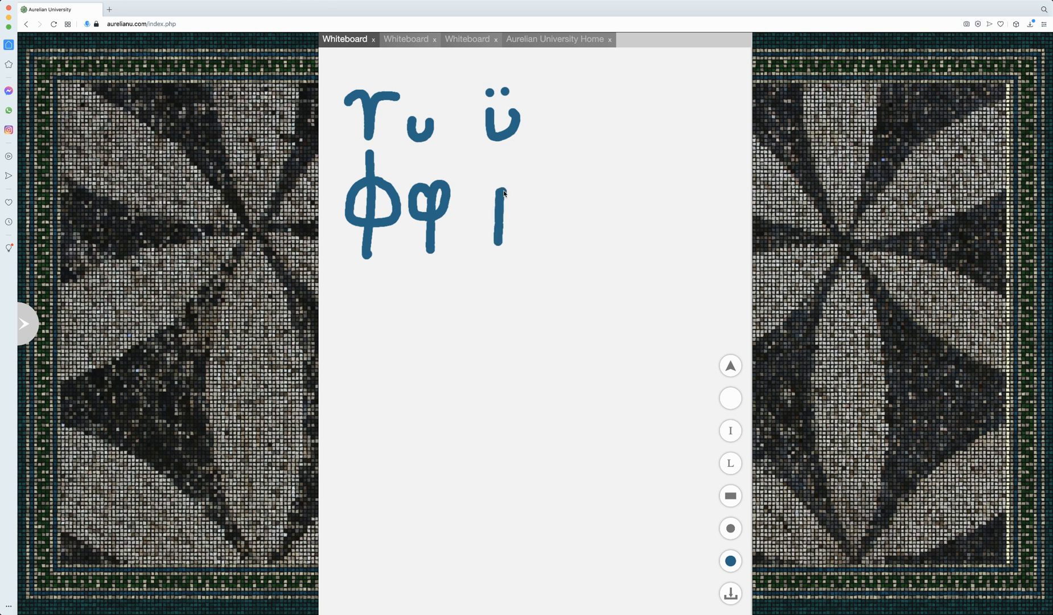
drag(500, 194, 517, 215)
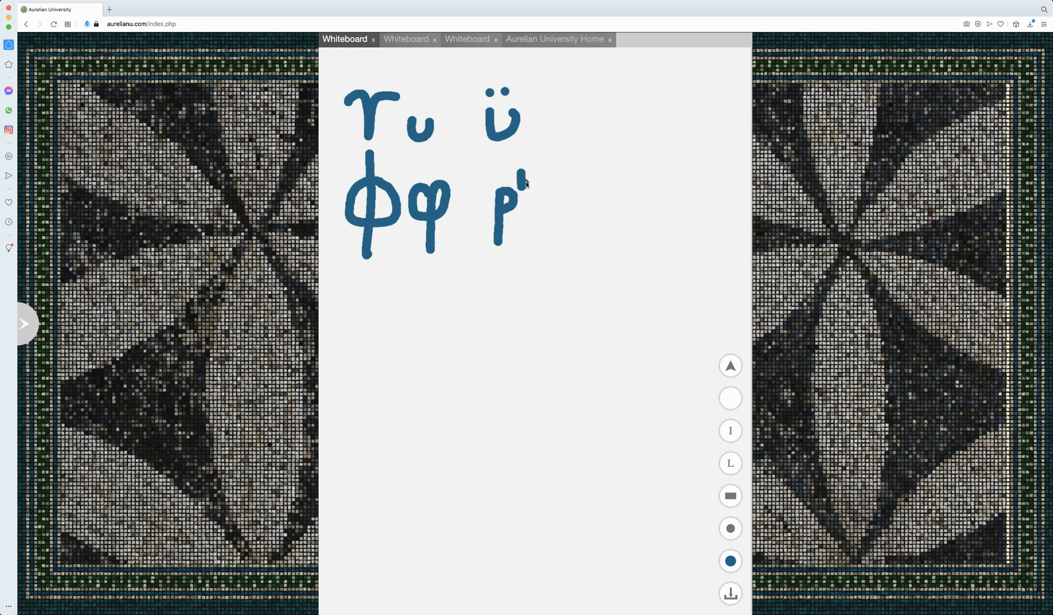
drag(517, 195, 537, 181)
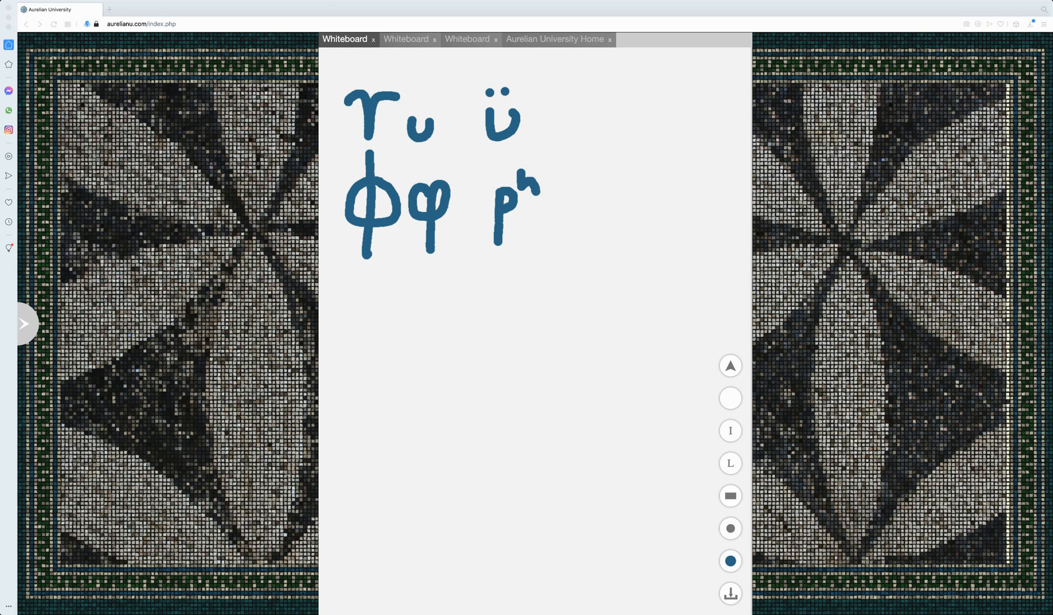
mouse_move(390, 291)
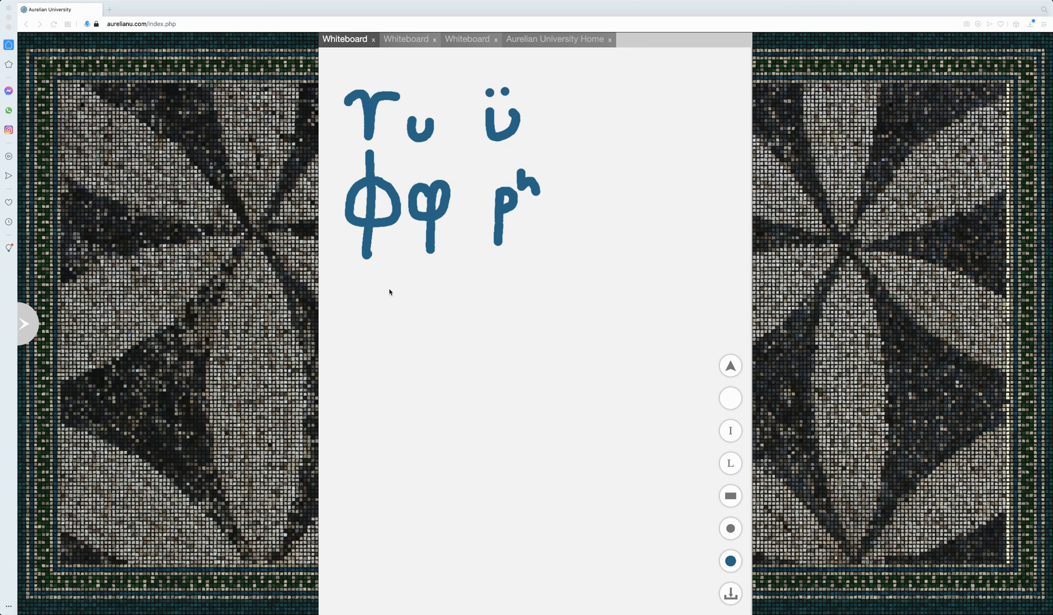
- Write capital and lowercase chi with the transliteration kh in a new row below phi
drag(364, 289, 359, 308)
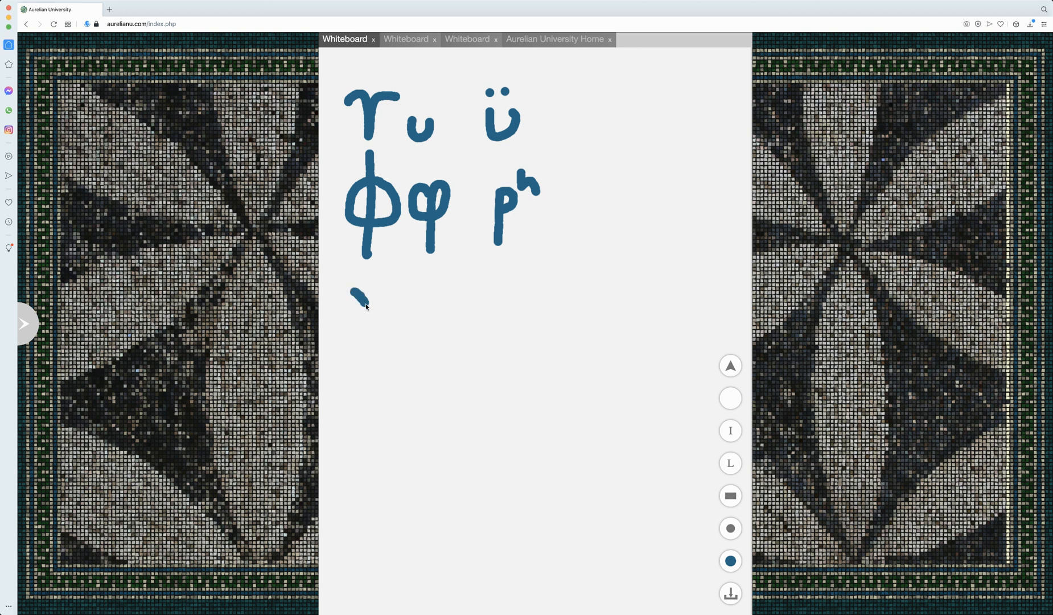
drag(358, 296, 397, 349)
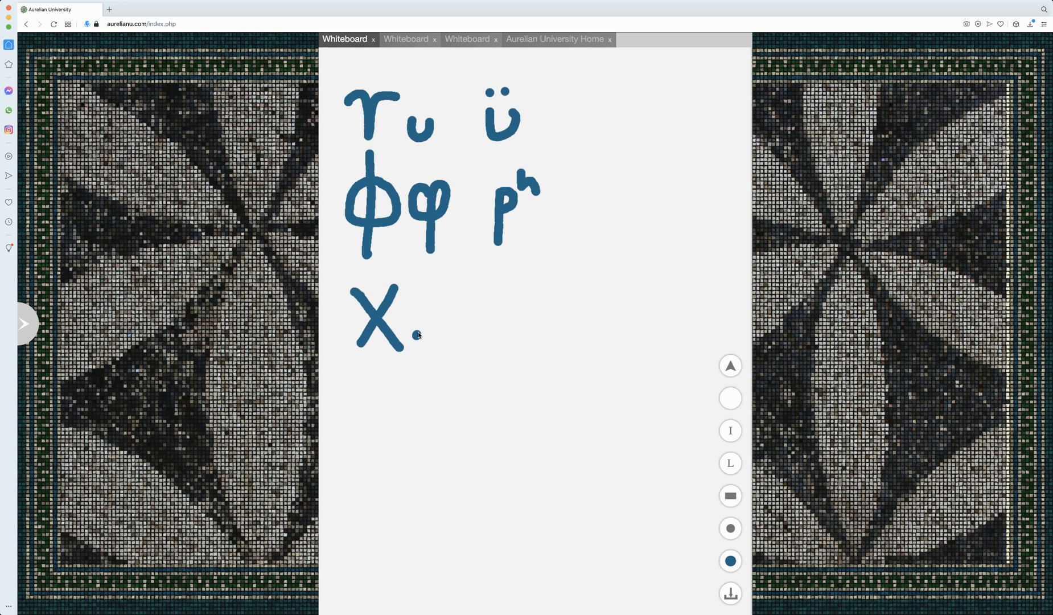
drag(421, 333, 450, 366)
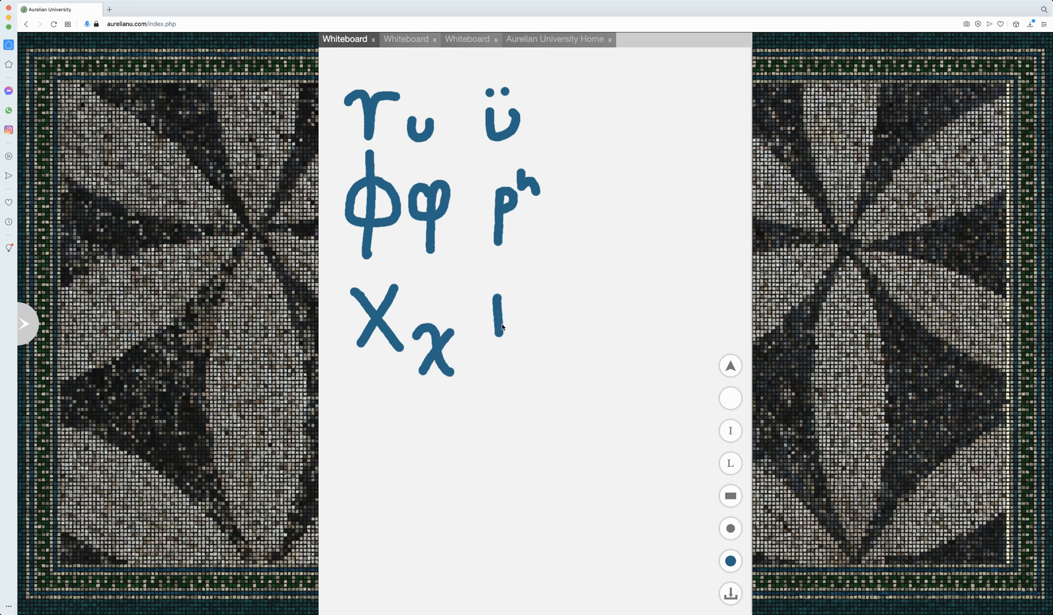
drag(500, 303, 510, 336)
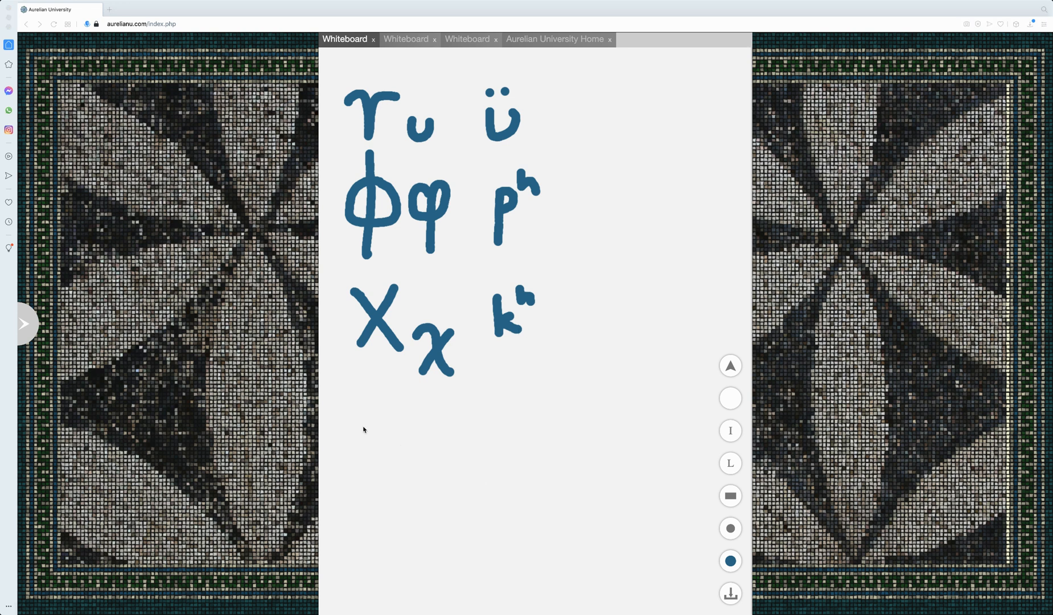
- Write capital and lowercase psi with the transliteration ps in the row beneath chi
drag(359, 424, 350, 473)
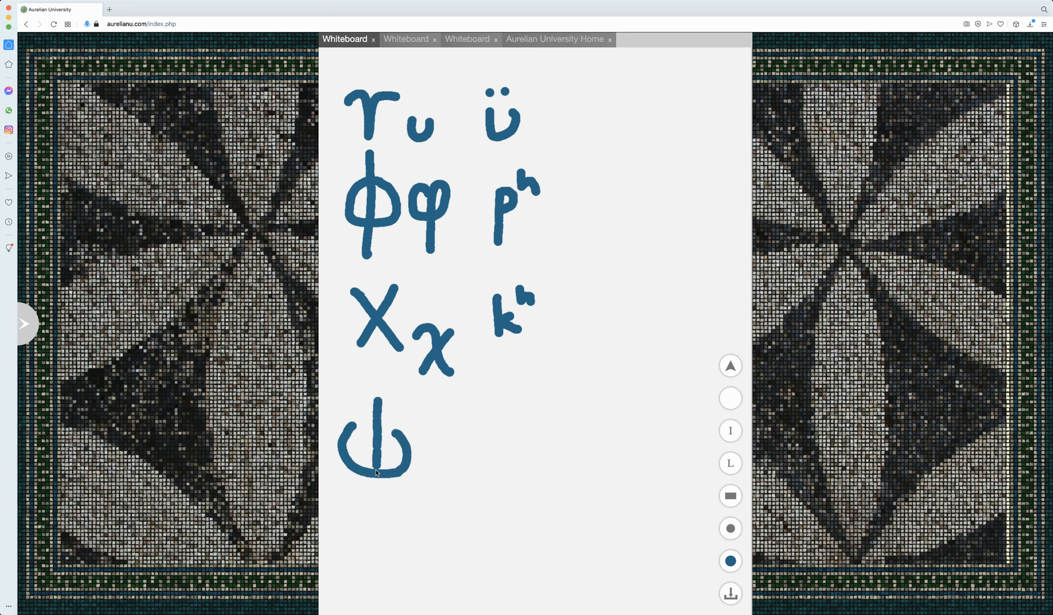
drag(376, 444, 433, 484)
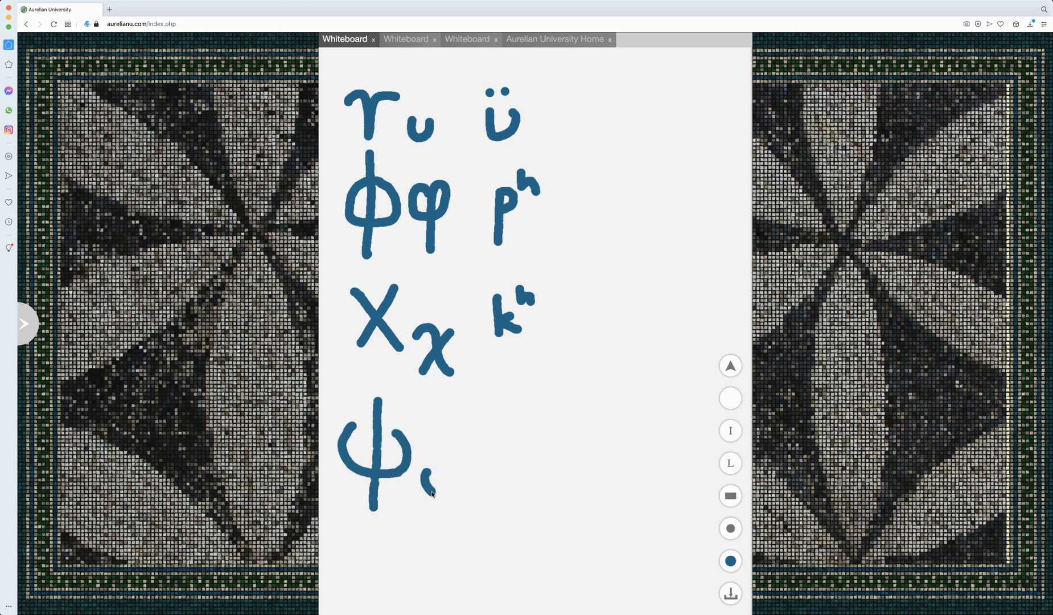
drag(428, 463, 446, 491)
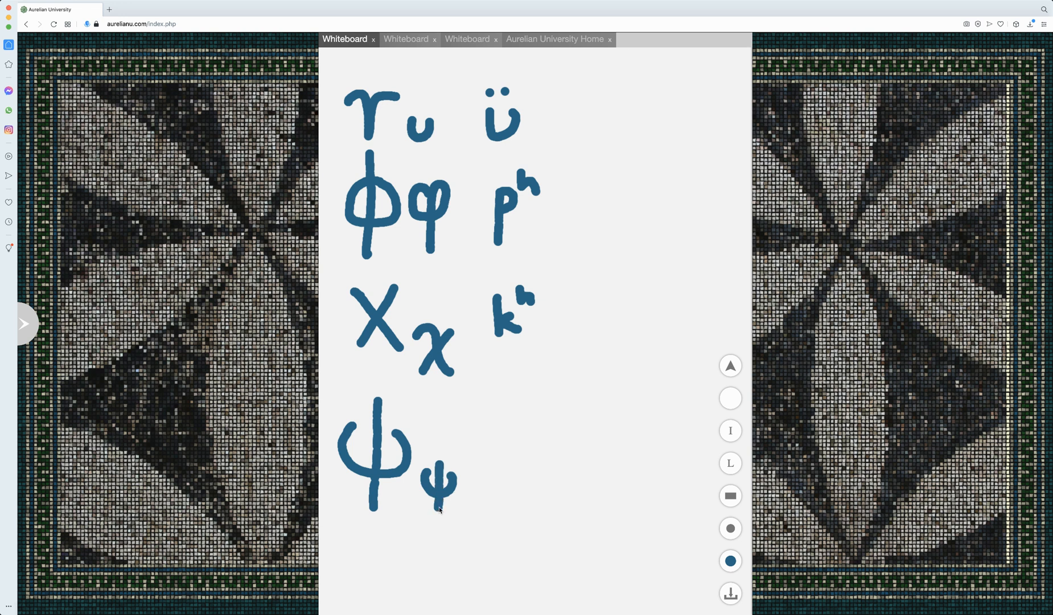
drag(494, 444, 503, 494)
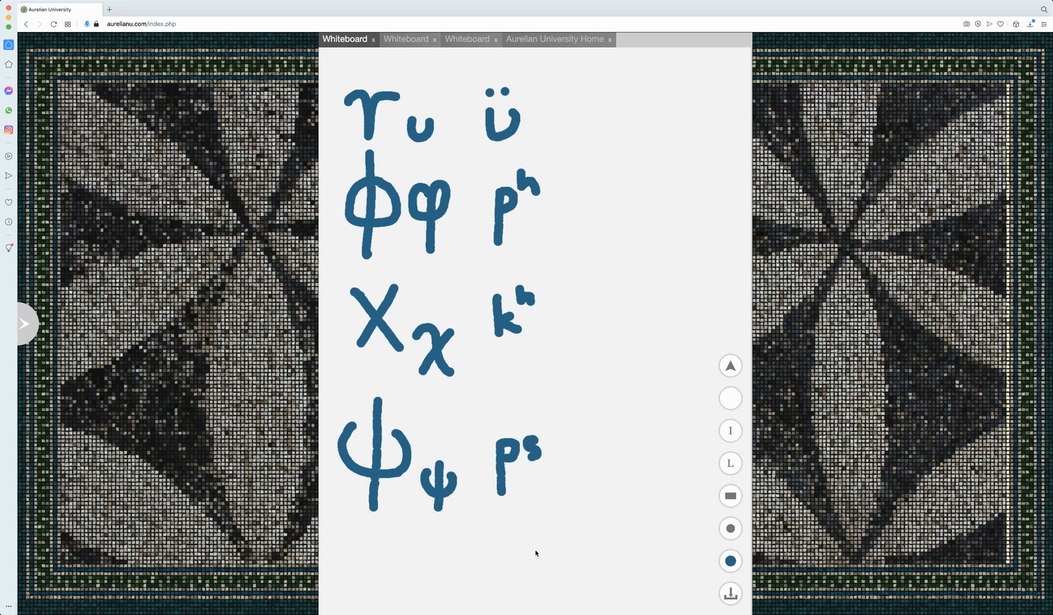
mouse_move(591, 509)
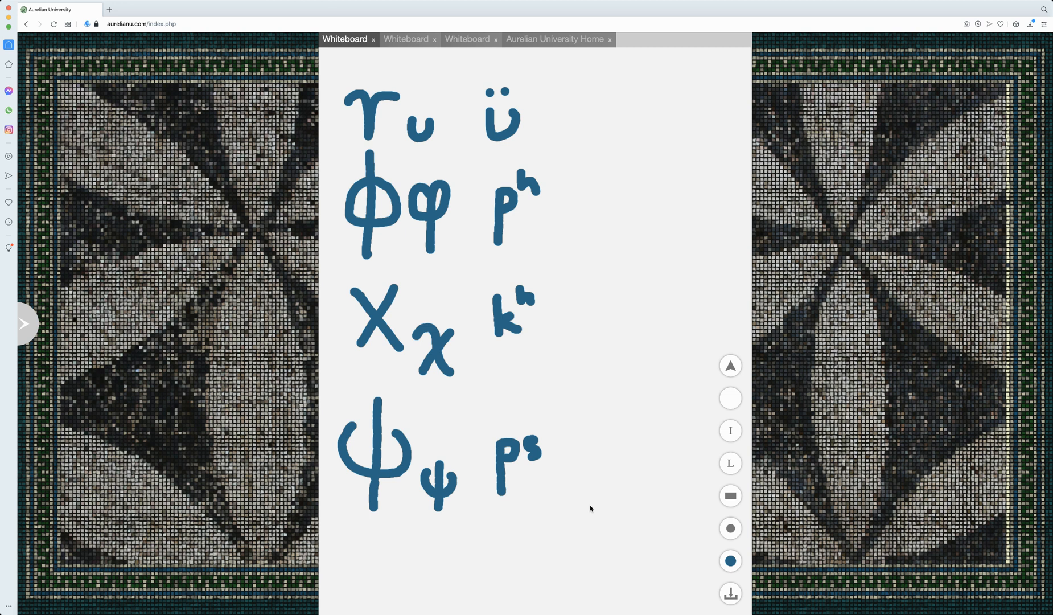
- Write capital Ω and lowercase ω in blue at the top right beside the upsilon row
drag(571, 150, 601, 149)
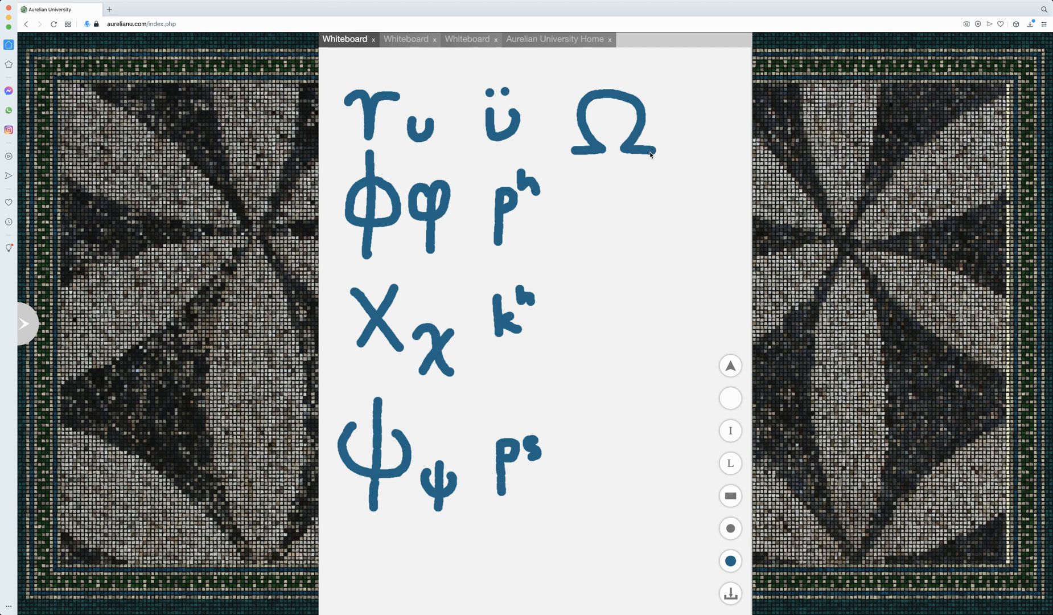
drag(678, 141, 712, 141)
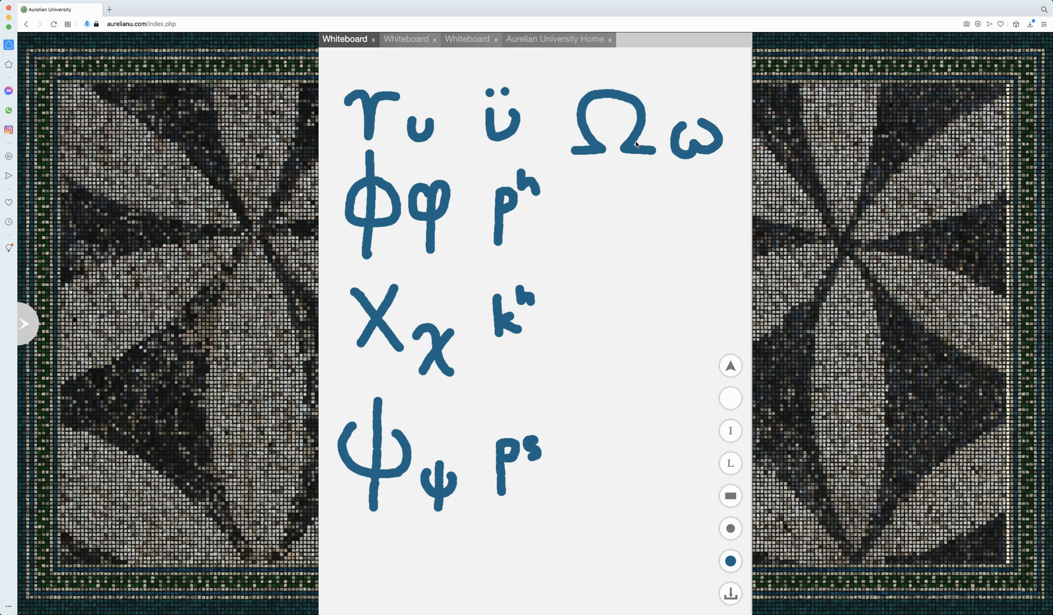
mouse_move(632, 129)
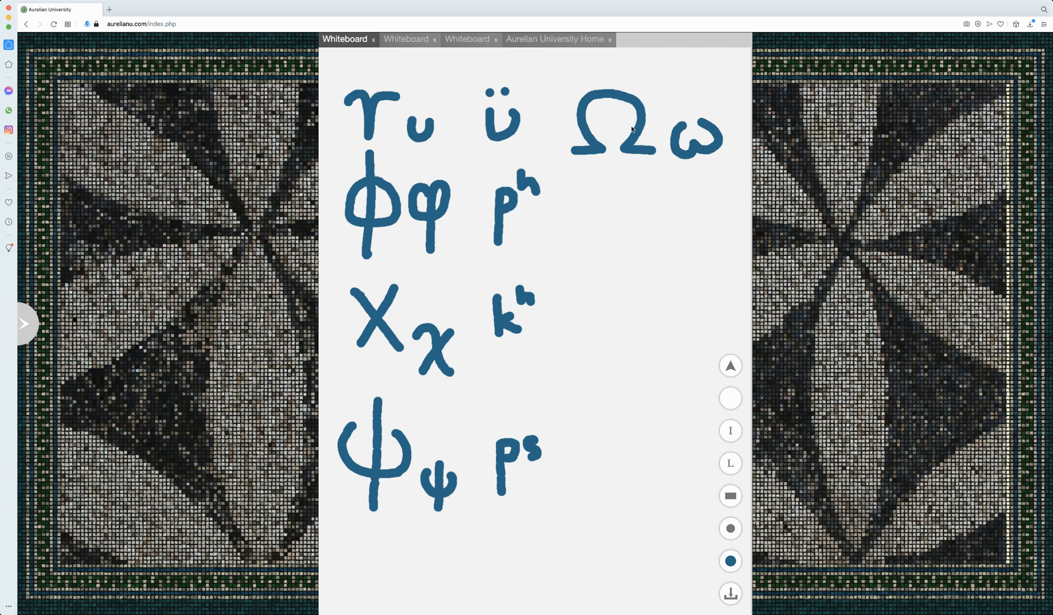